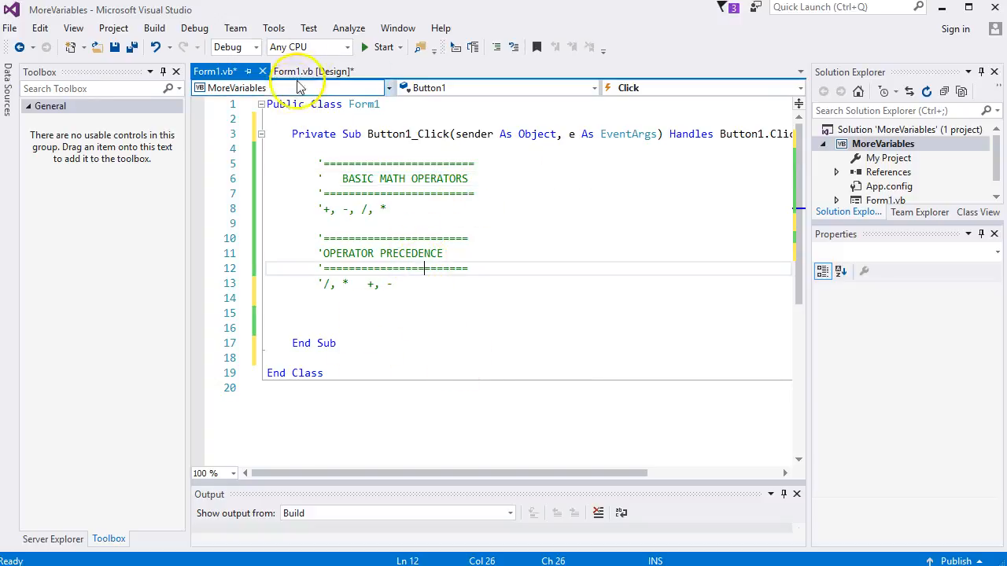
Open the Button1_Click handler code from the form designer.
{"action": "left_click", "coordinate": [313, 71]}
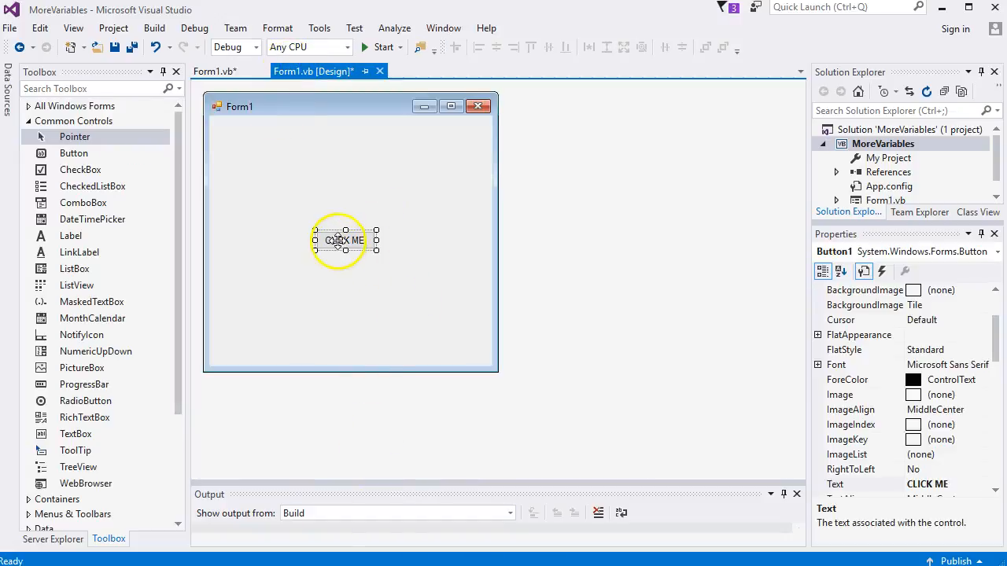
{"action": "double_click", "coordinate": [339, 240]}
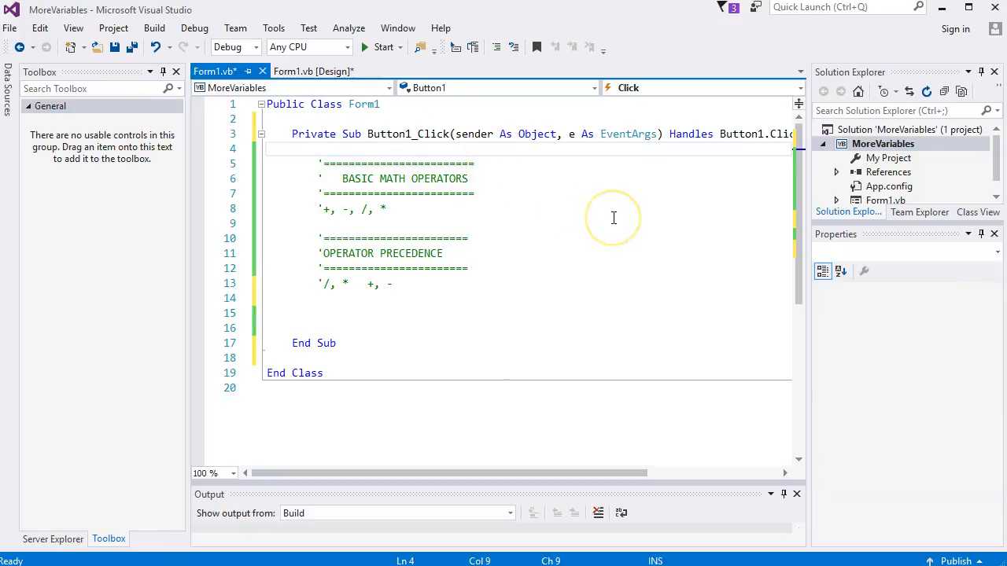
{"action": "left_click", "coordinate": [341, 185]}
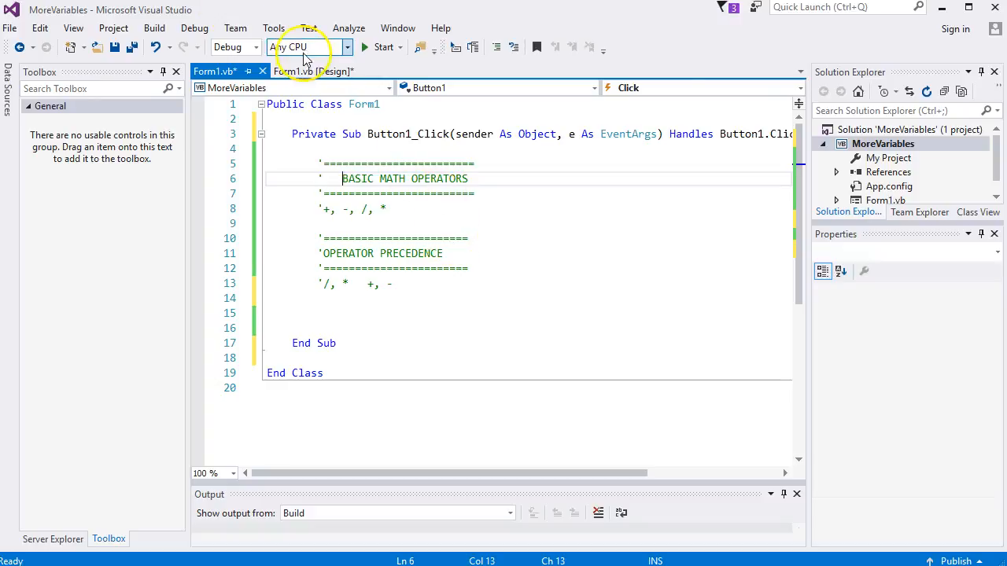
Check the editor font size in Options, leaving it at 11.
{"action": "left_click", "coordinate": [273, 27]}
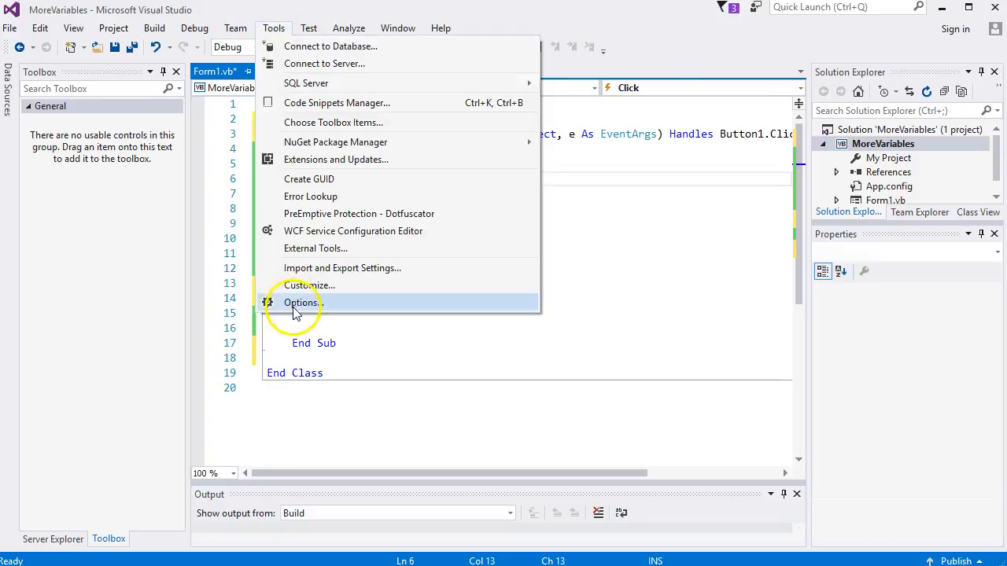
{"action": "left_click", "coordinate": [302, 303]}
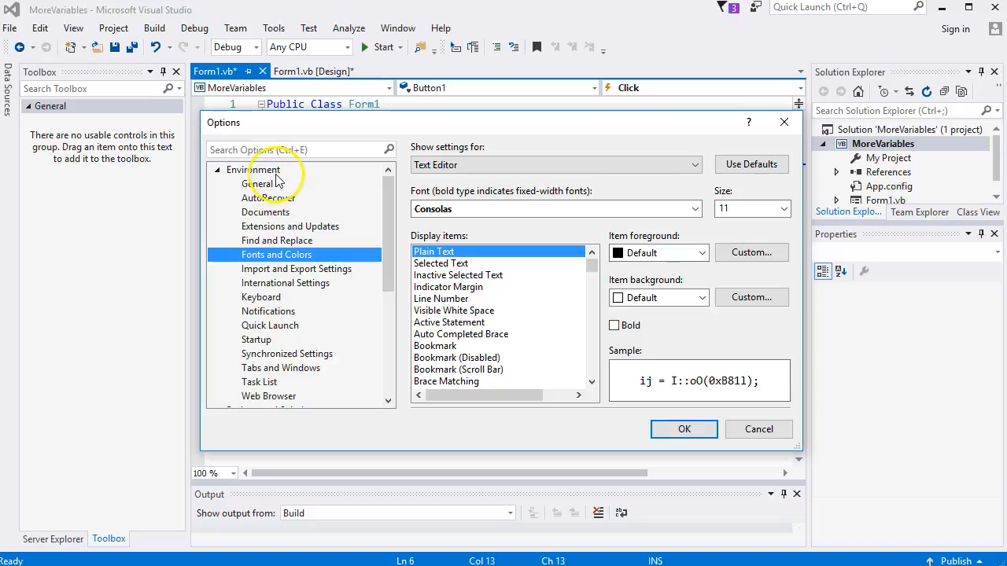
{"action": "mouse_move", "coordinate": [881, 150]}
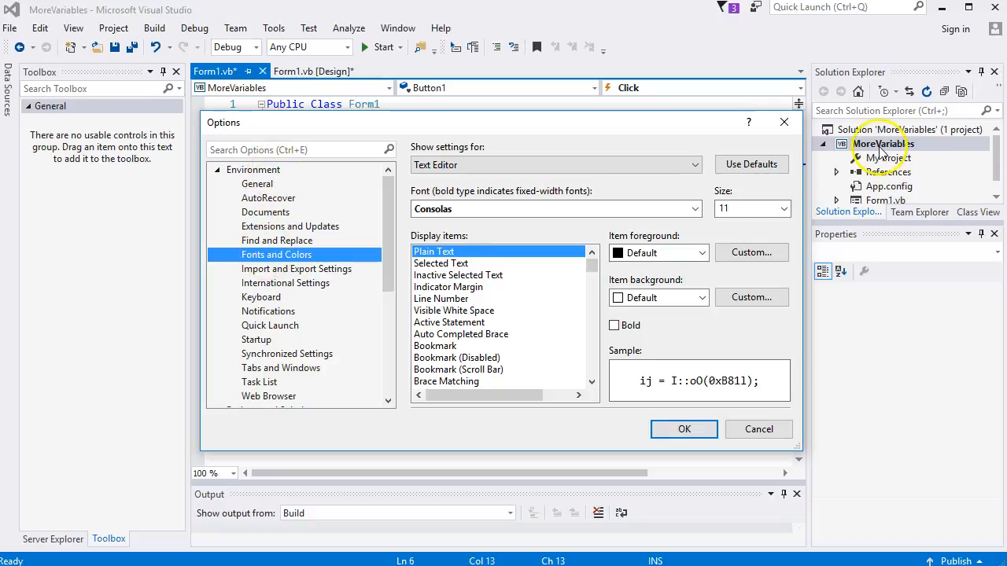
{"action": "left_click", "coordinate": [780, 208]}
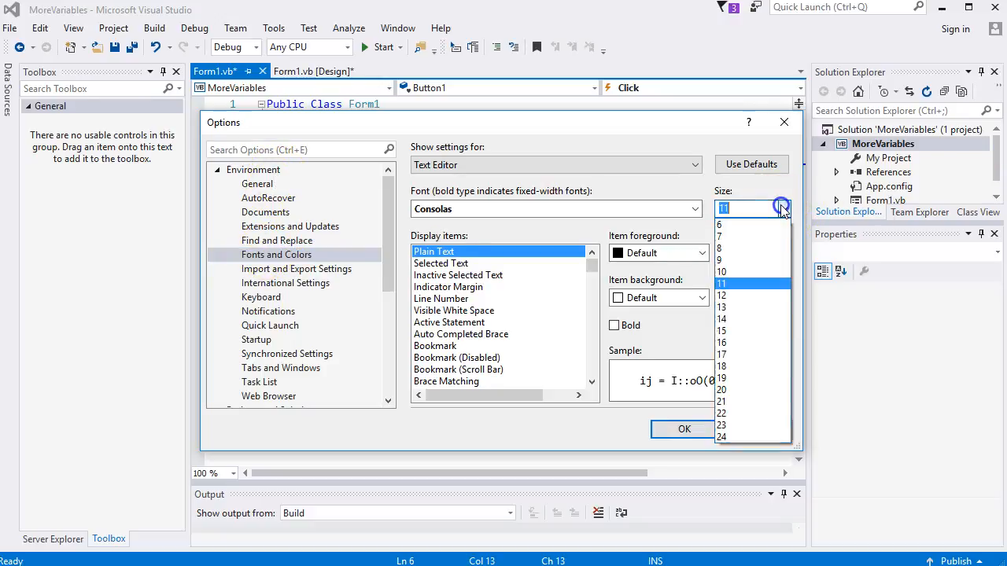
{"action": "left_click", "coordinate": [780, 208]}
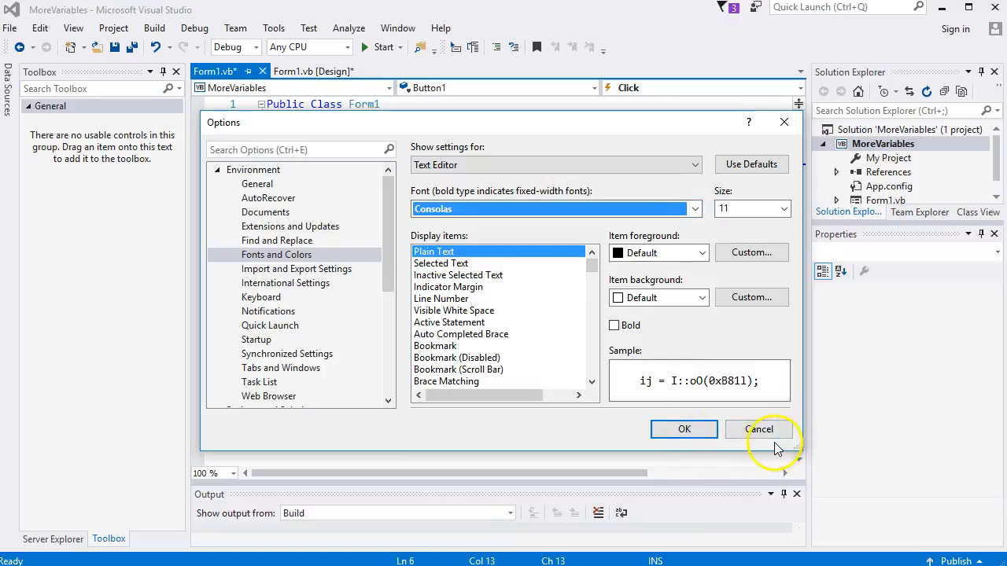
{"action": "left_click", "coordinate": [758, 429]}
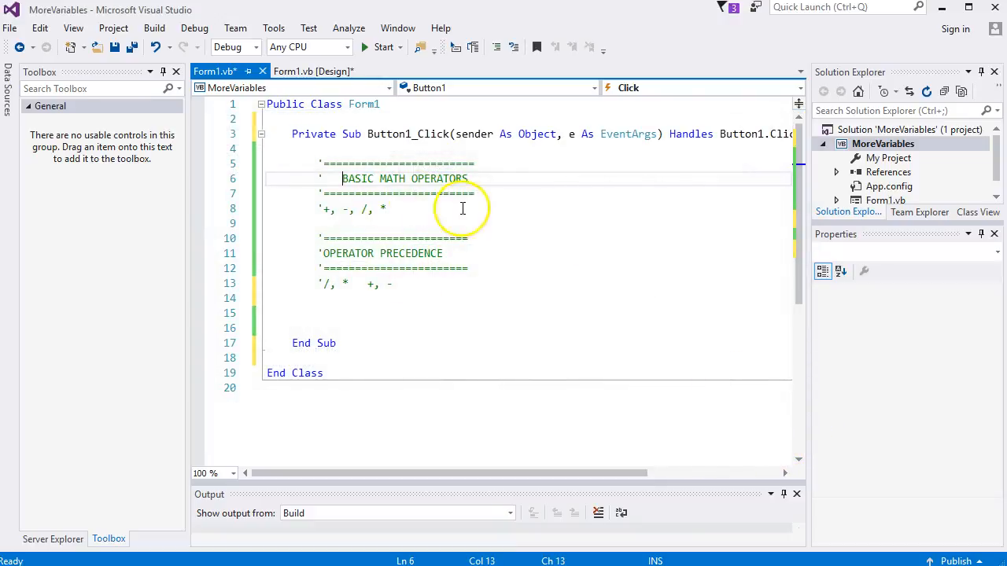
{"action": "mouse_move", "coordinate": [458, 260]}
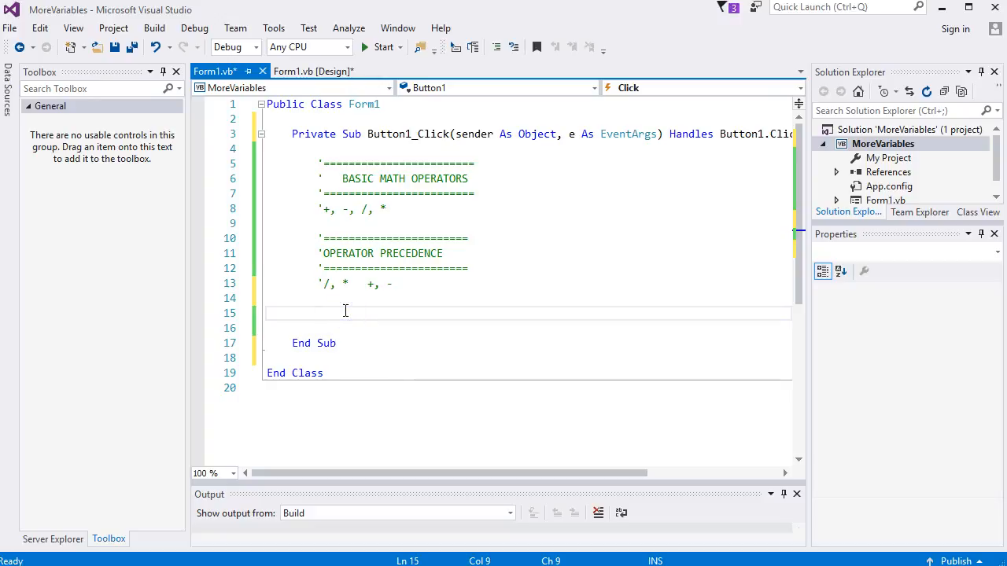
Enter Dim someNumber As Short on line 15, briefly adding then removing = 10.
{"action": "type", "text": "D"}
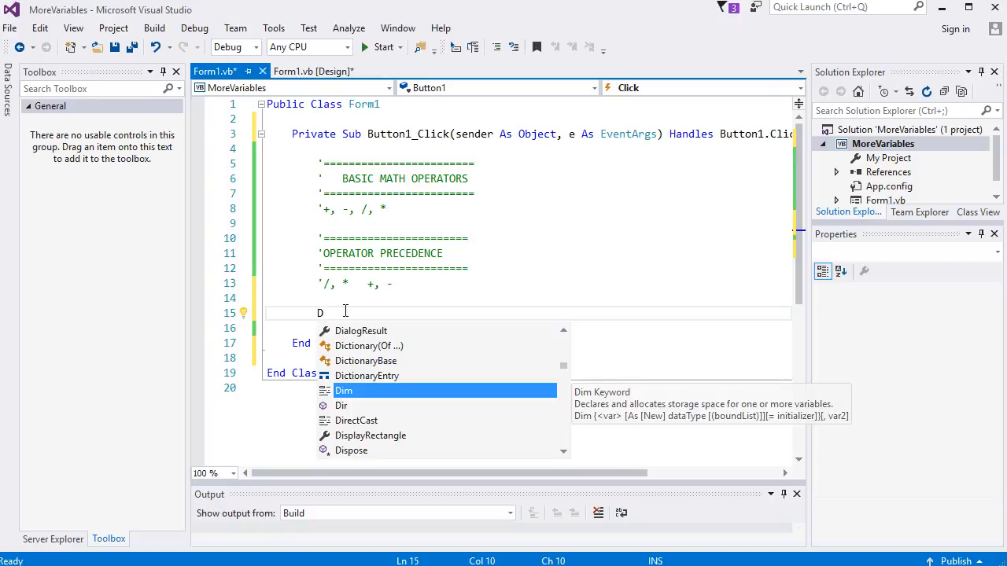
{"action": "type", "text": "im"}
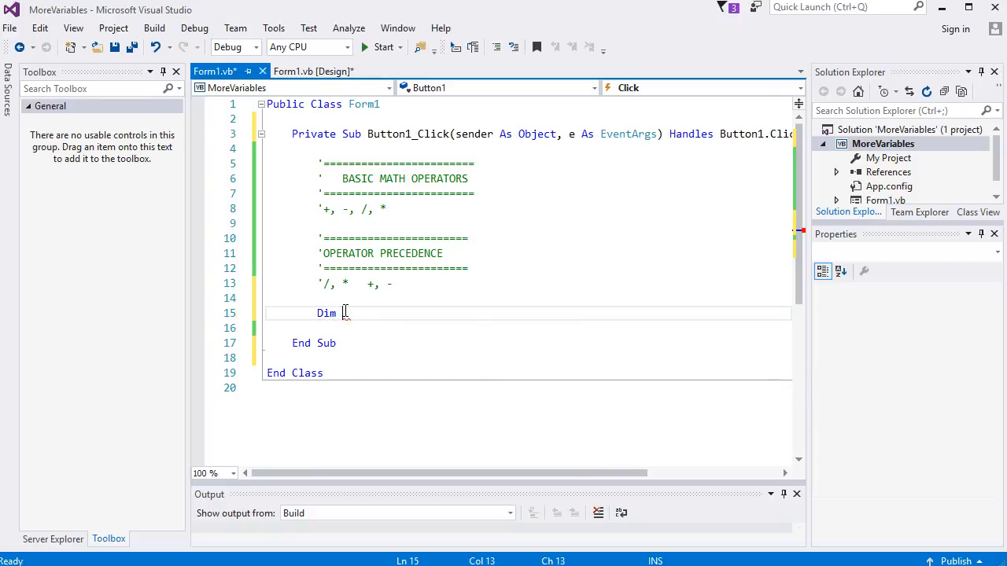
{"action": "type", "text": "some"}
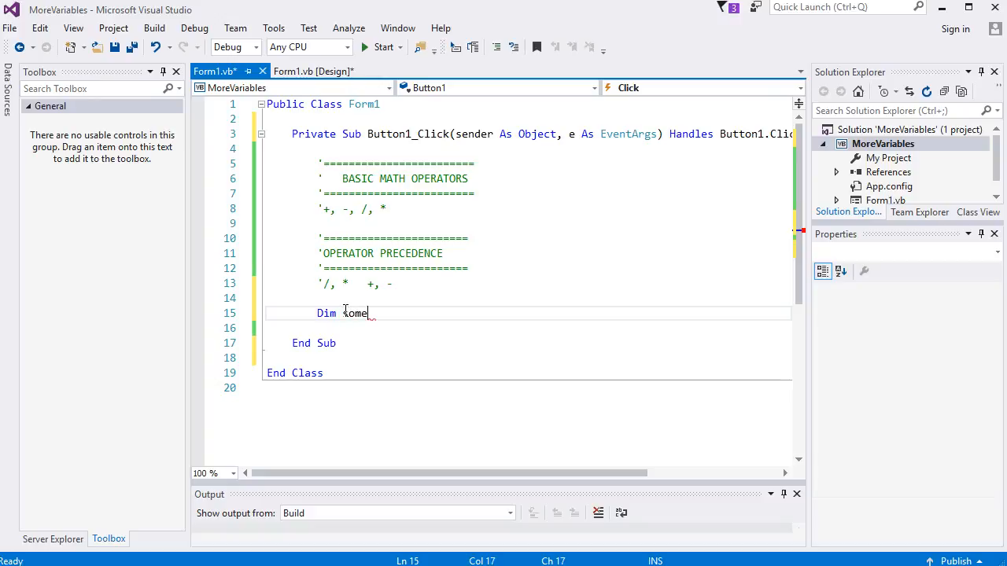
{"action": "type", "text": "Number"}
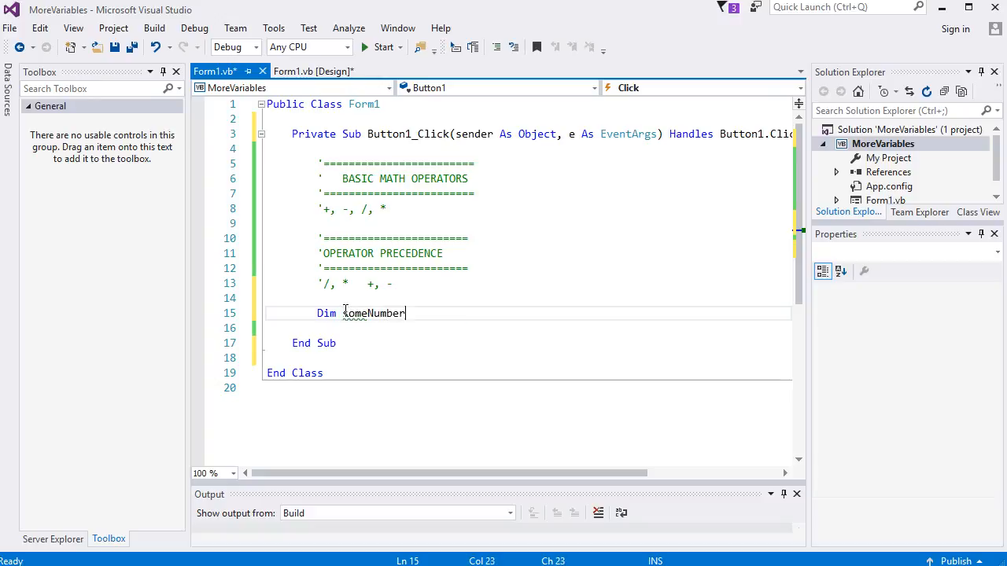
{"action": "type", "text": "As"}
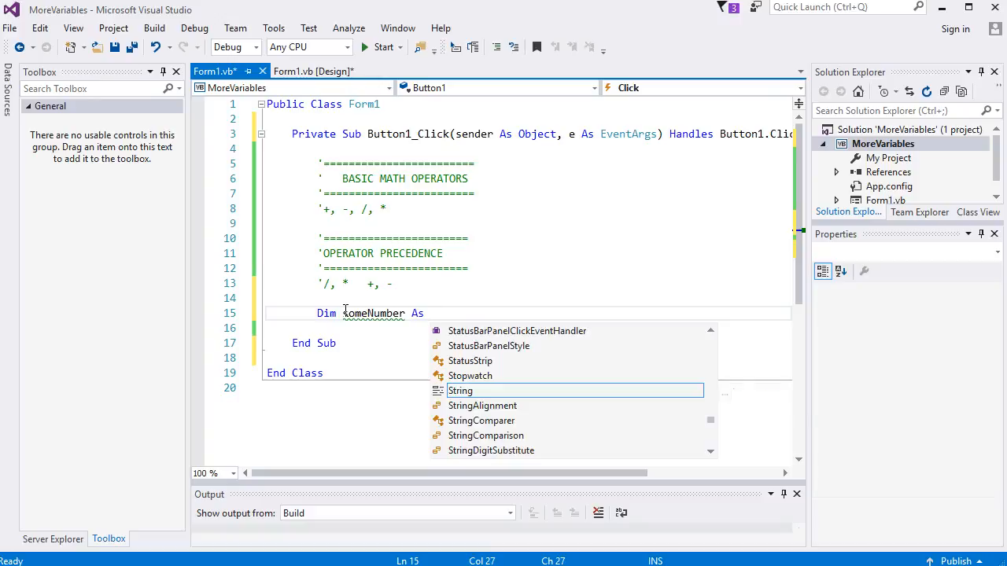
{"action": "type", "text": "Short"}
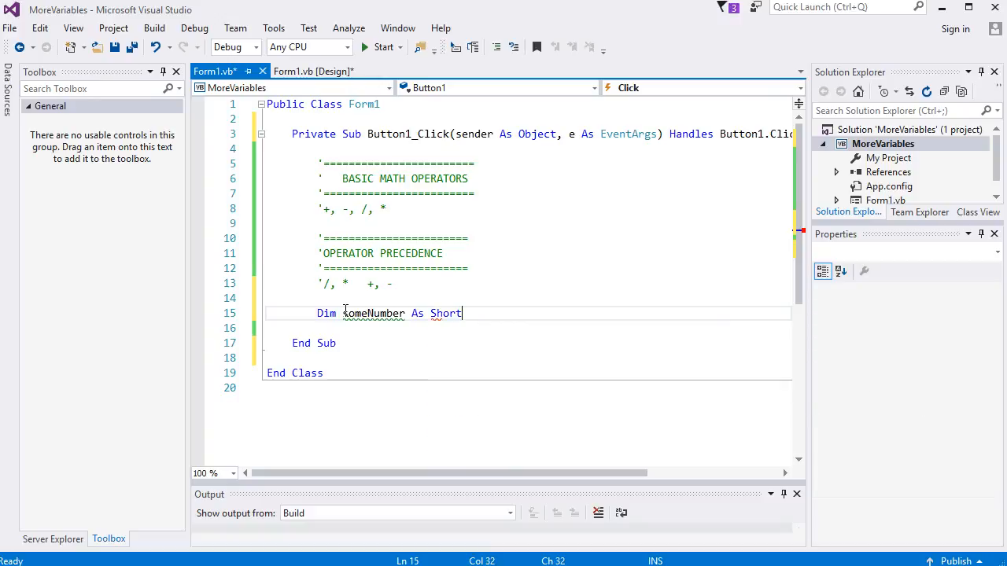
{"action": "type", "text": "someNumber ="}
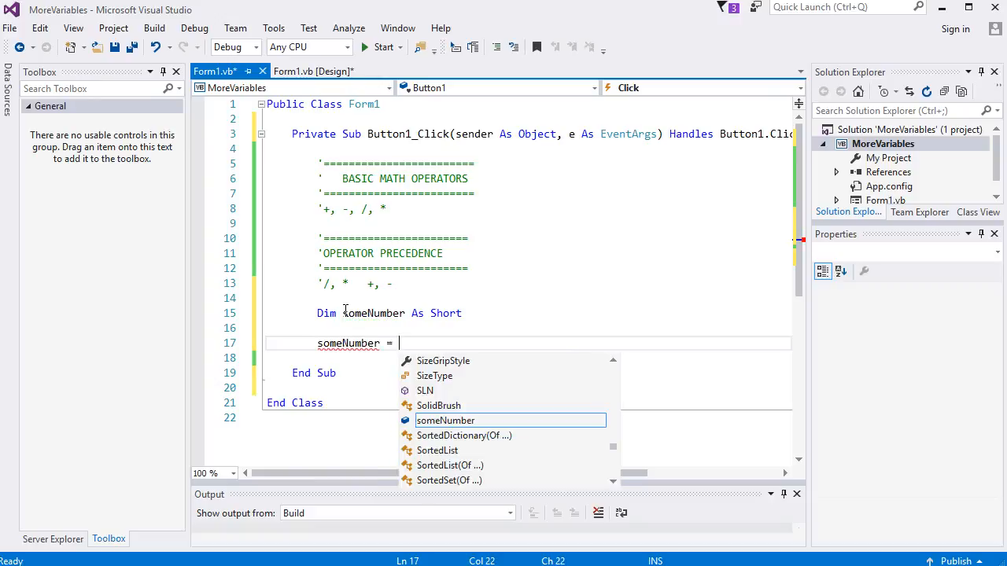
{"action": "type", "text": "10"}
{"action": "left_click", "coordinate": [529, 313]}
{"action": "type", "text": " ="}
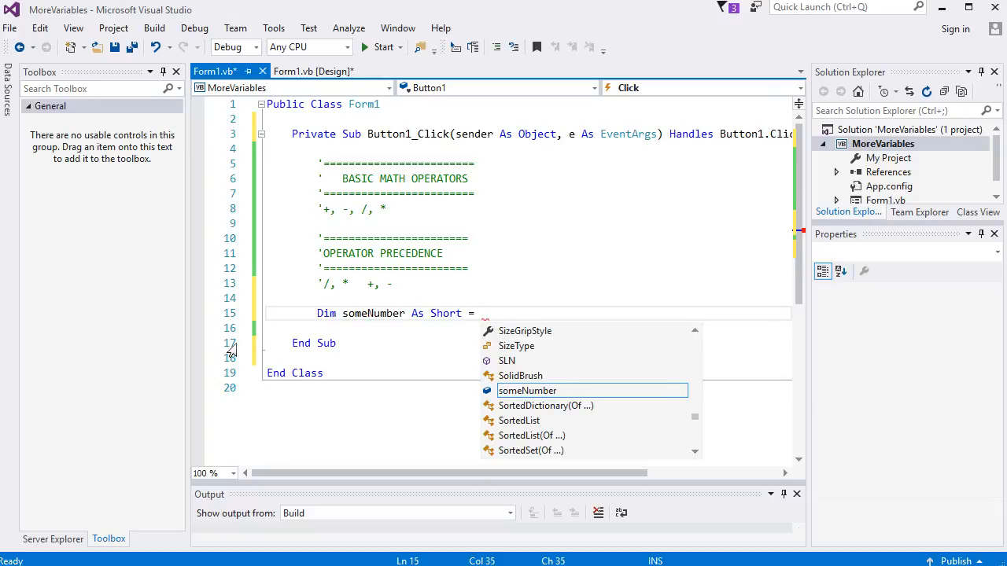
{"action": "type", "text": "10"}
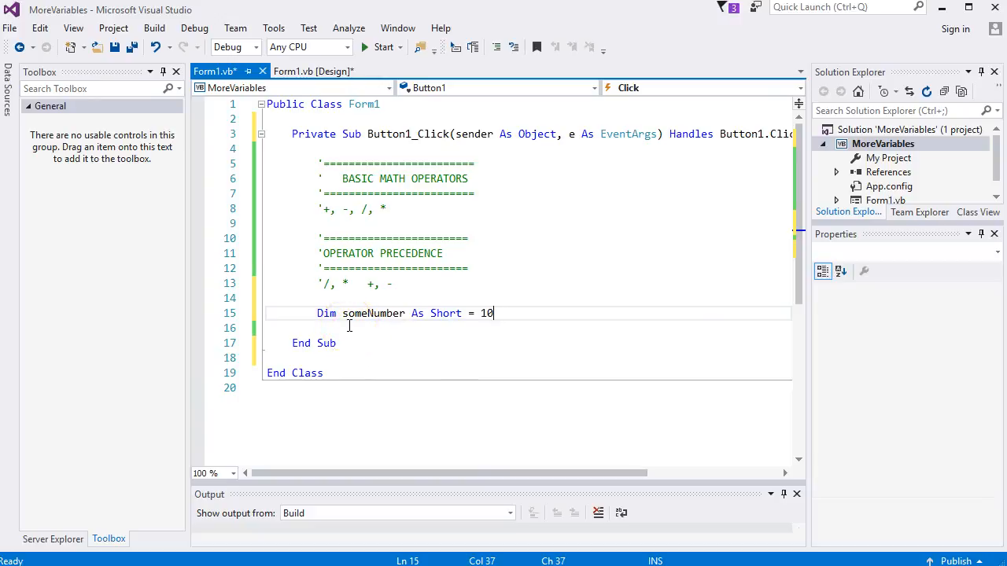
{"action": "key", "text": "enter"}
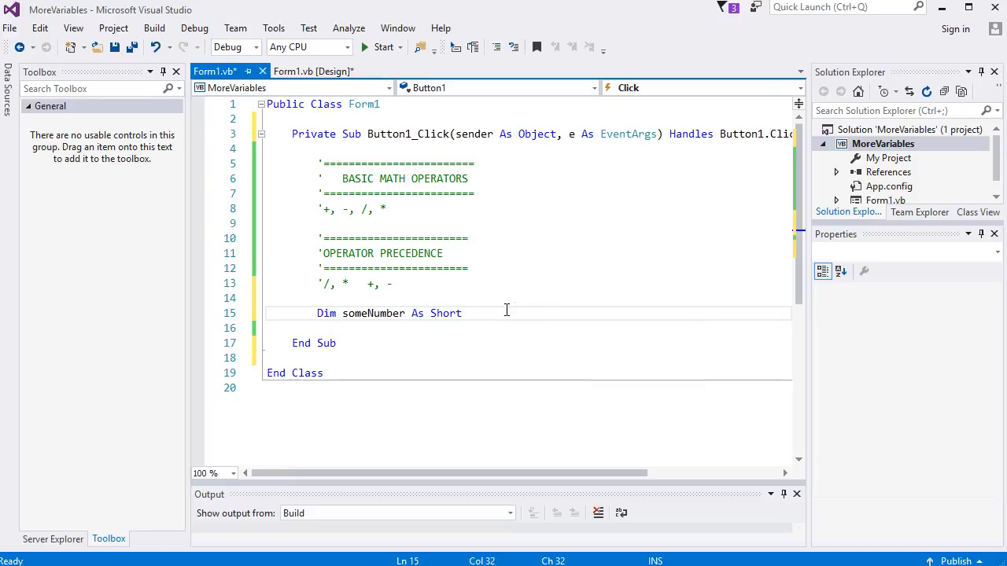
On a new line, write someNumber = 10 + 20 + 30 + 40 and dismiss IntelliSense.
{"action": "key", "text": "enter"}
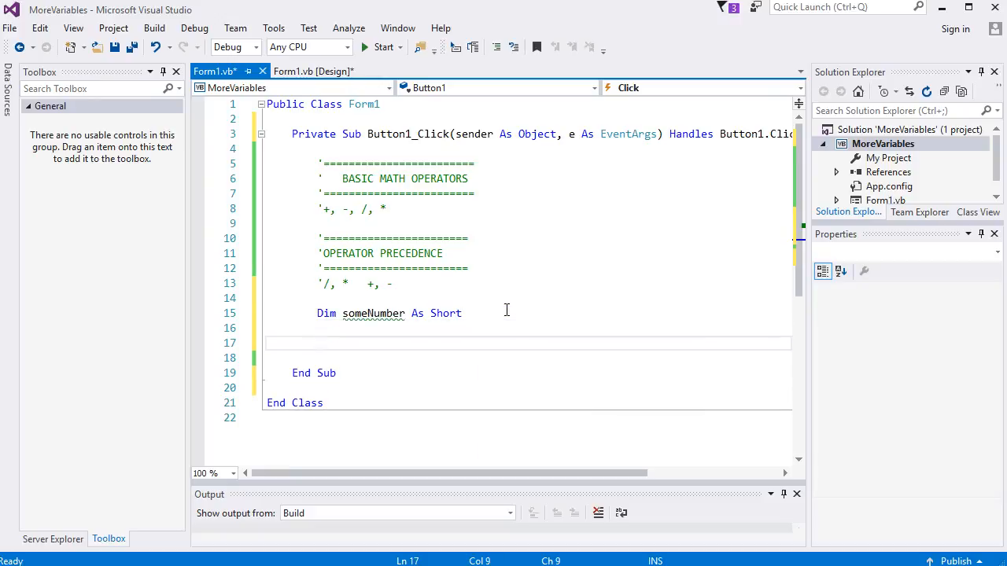
{"action": "type", "text": "someNumber ="}
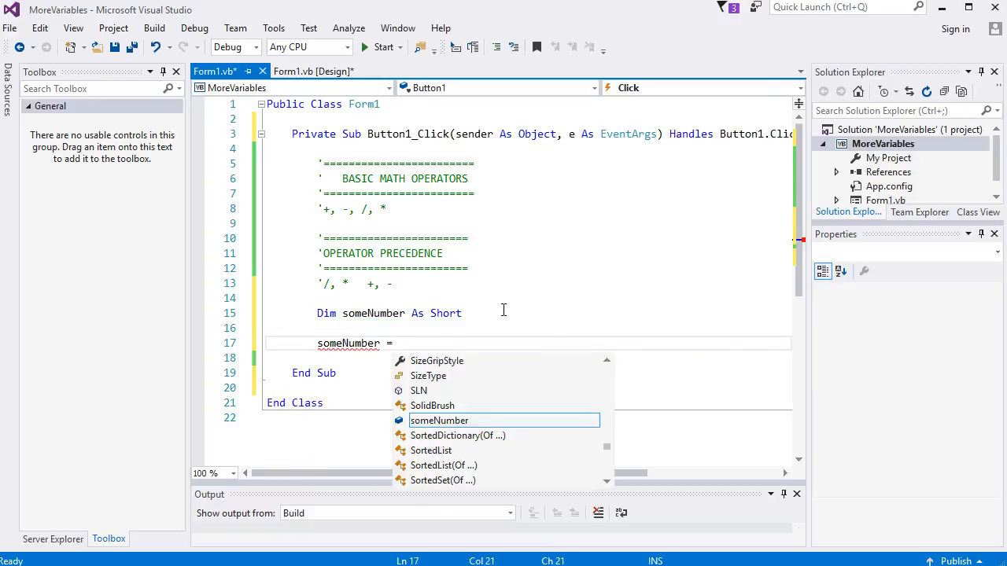
{"action": "type", "text": "10"}
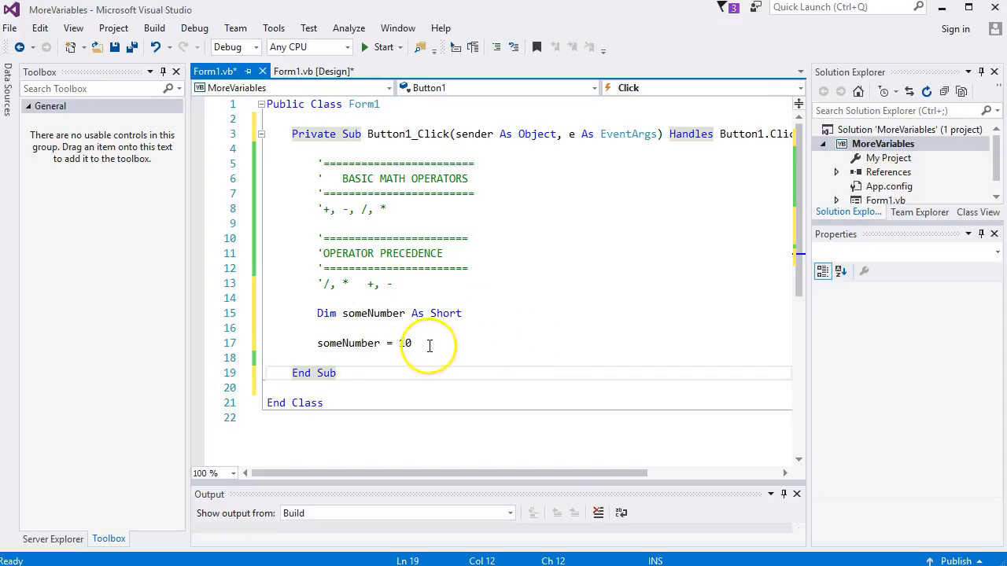
{"action": "type", "text": "1"}
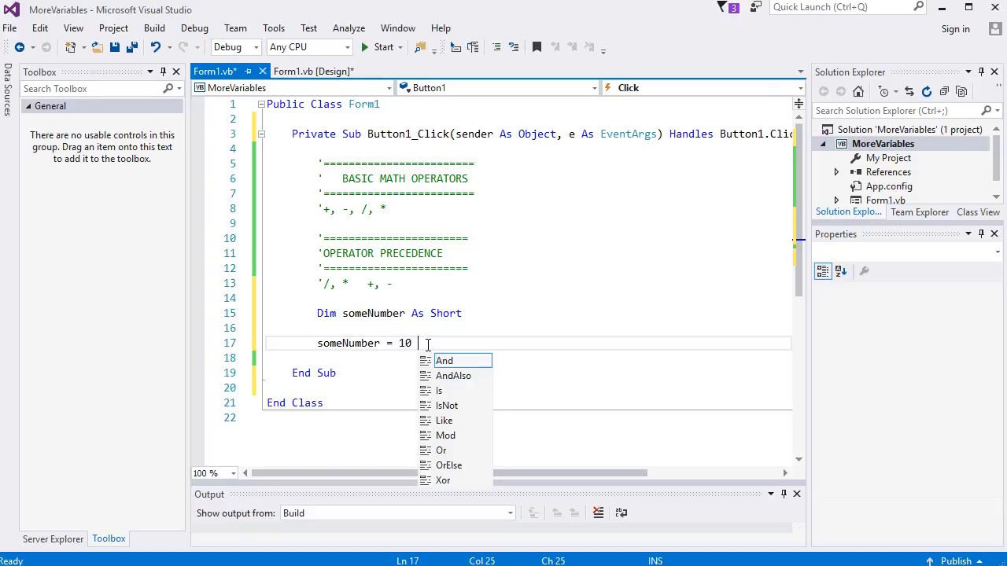
{"action": "type", "text": "="}
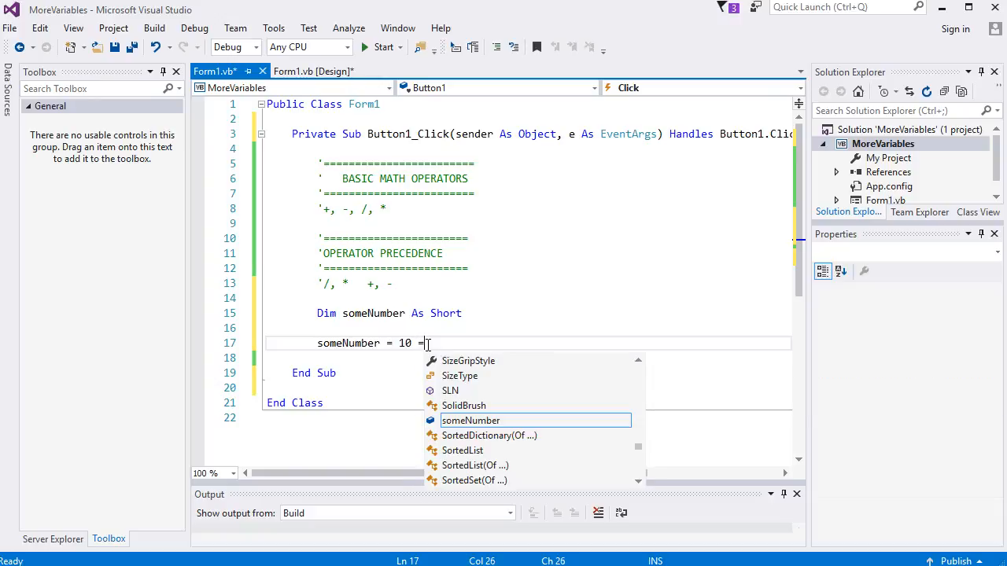
{"action": "type", "text": "+"}
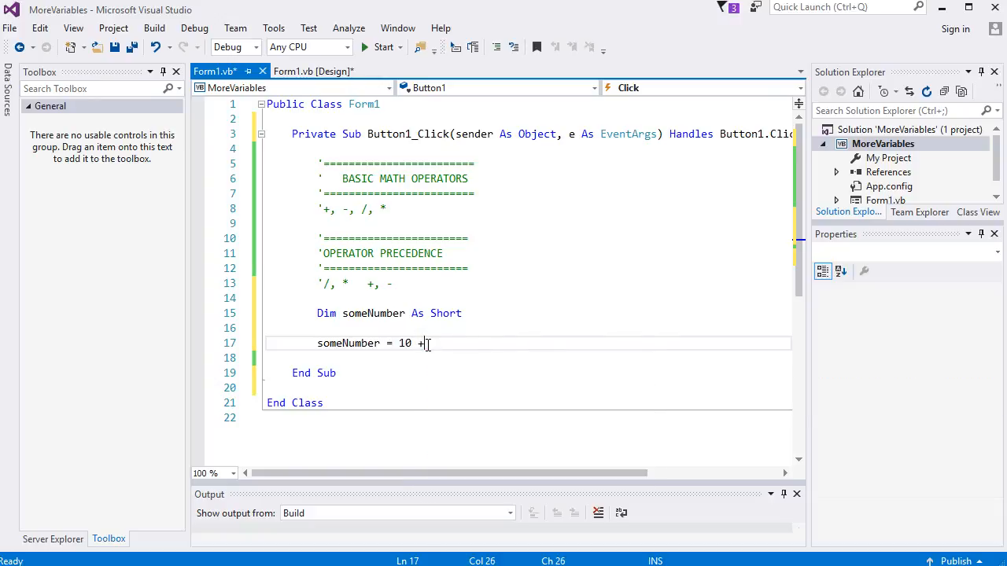
{"action": "type", "text": "20 +"}
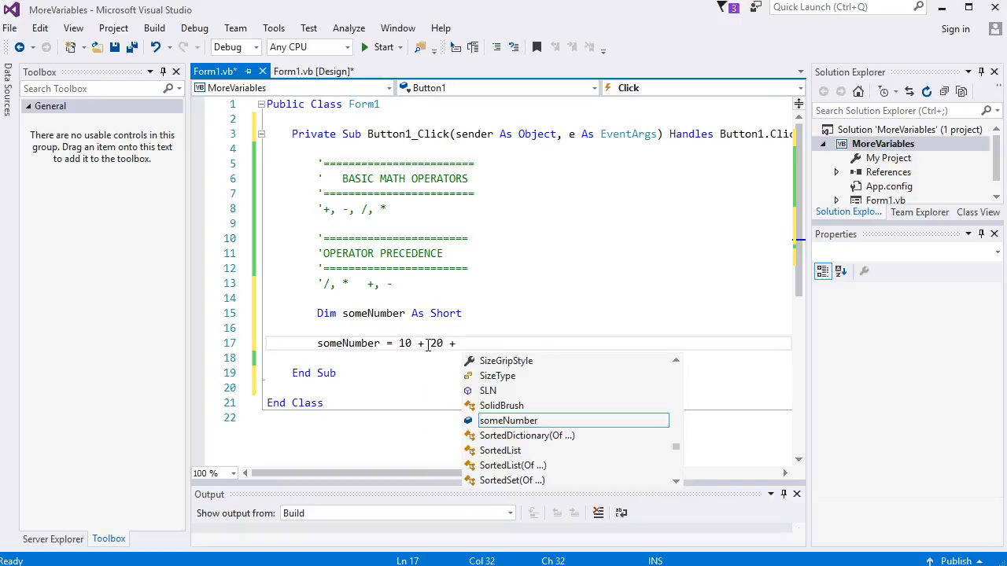
{"action": "type", "text": "30 +"}
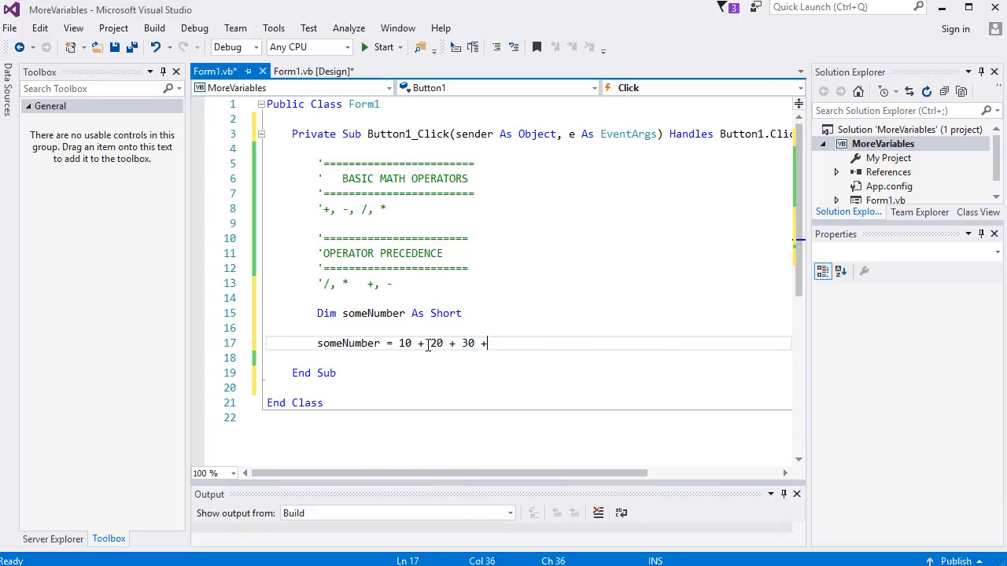
{"action": "type", "text": "40"}
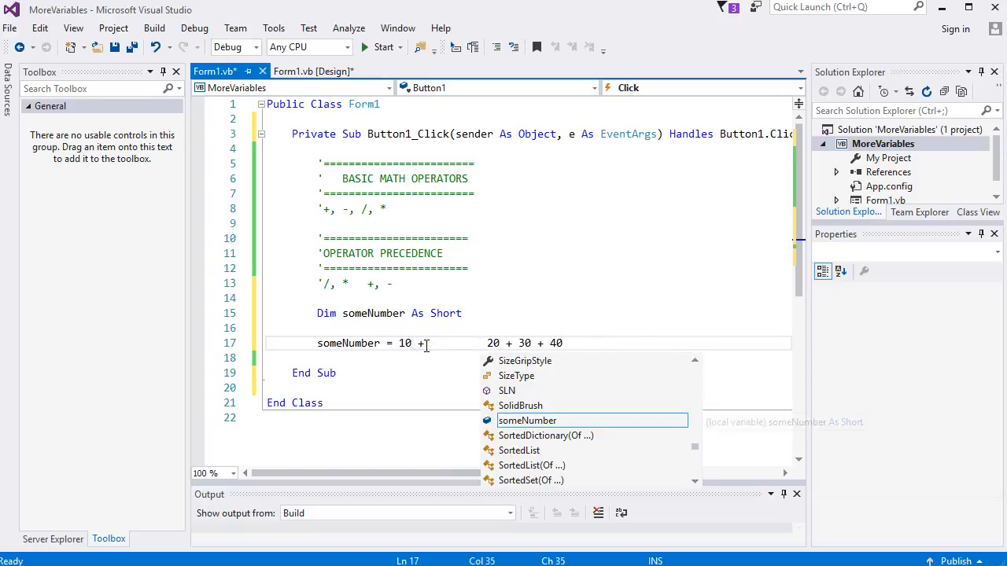
{"action": "key", "text": "Escape"}
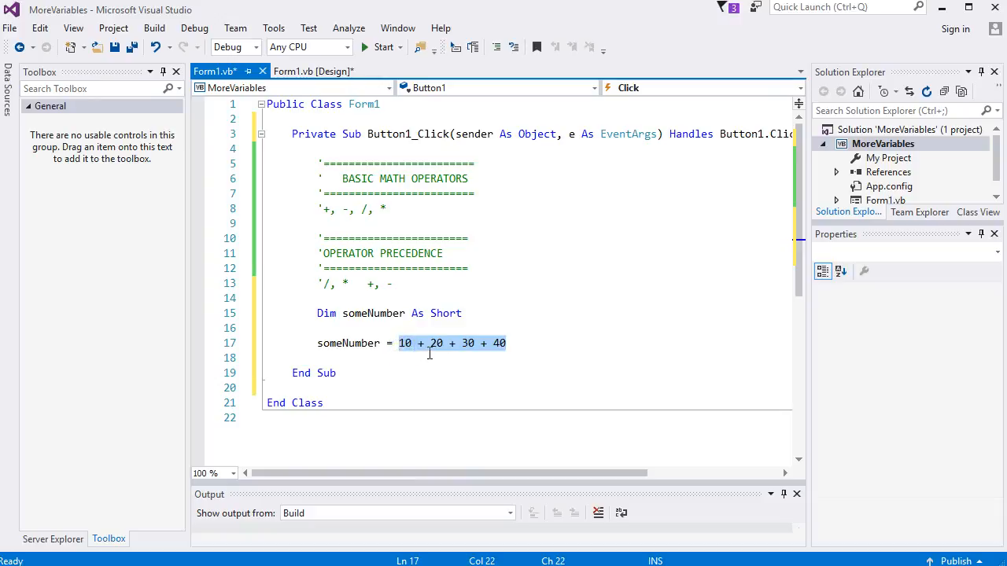
Replace the sum with 4 + 2, try -, / and *, then enter 1 + 2 * 3.
{"action": "key", "text": "Delete"}
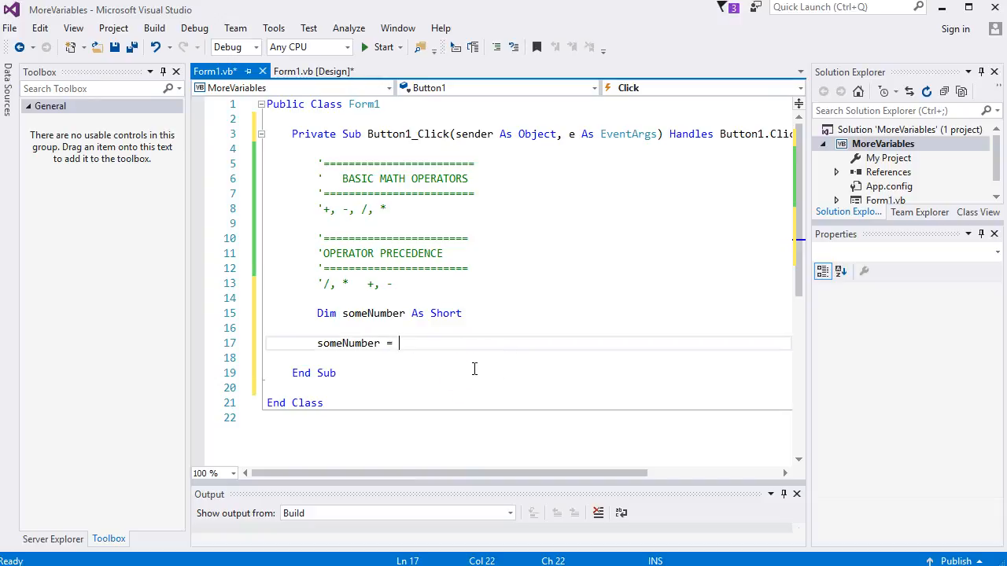
{"action": "type", "text": "4 + 2"}
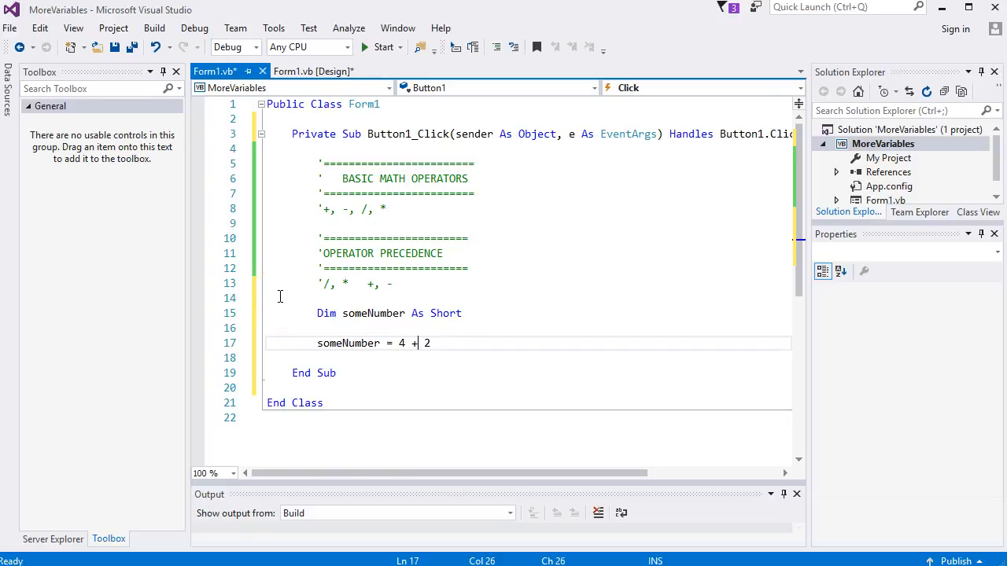
{"action": "type", "text": "-"}
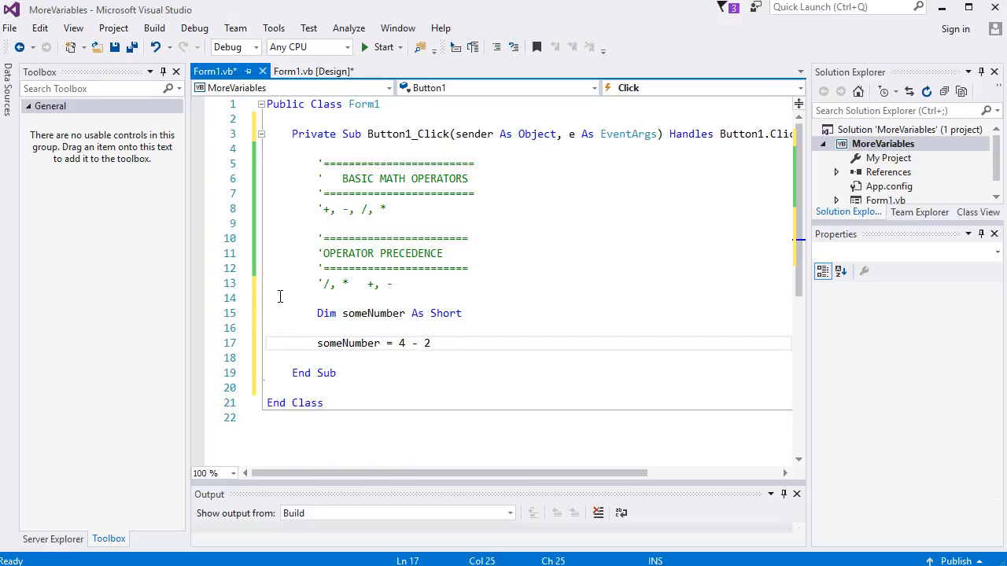
{"action": "key", "text": "Backspace"}
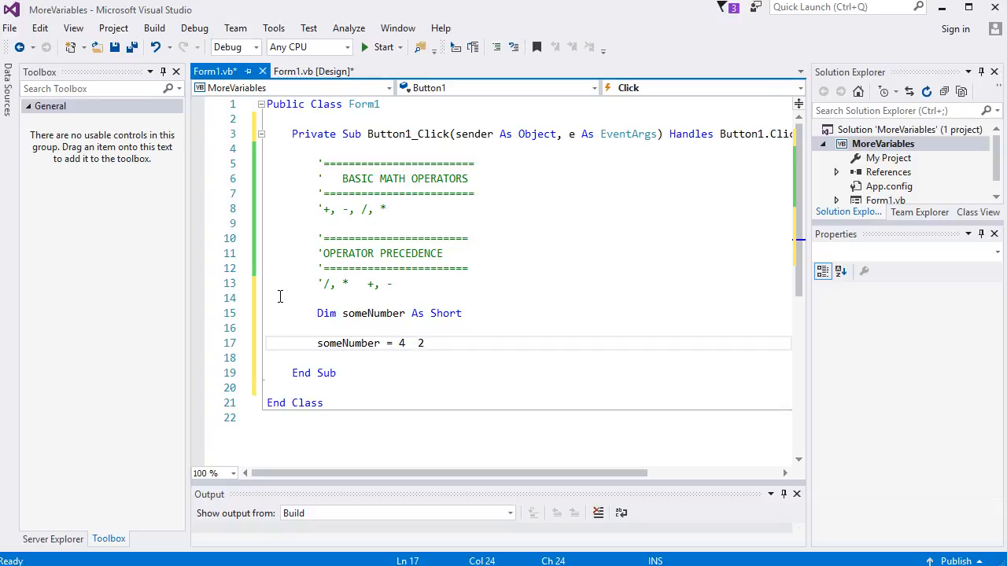
{"action": "type", "text": "/"}
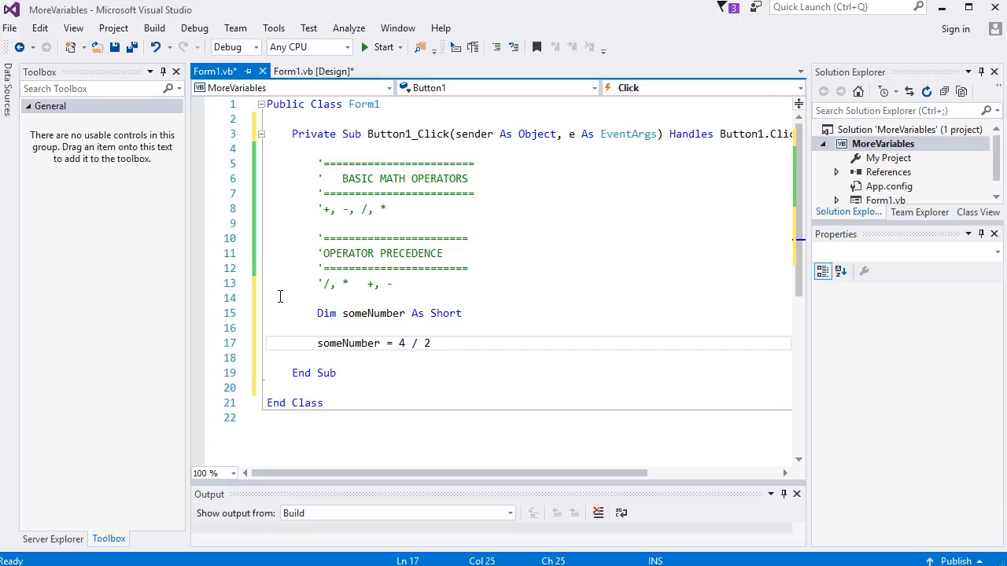
{"action": "key", "text": "Backspace"}
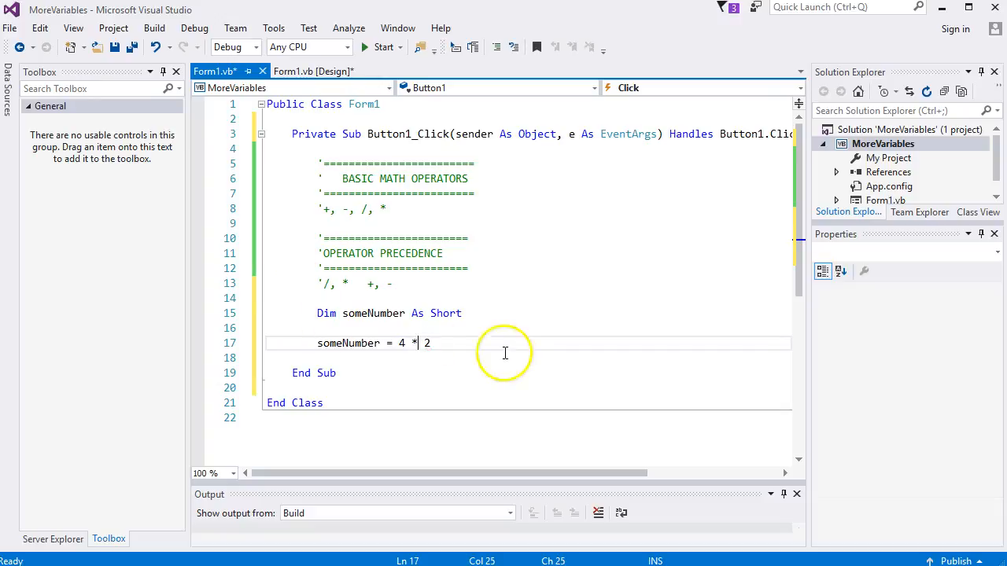
{"action": "key", "text": "enter"}
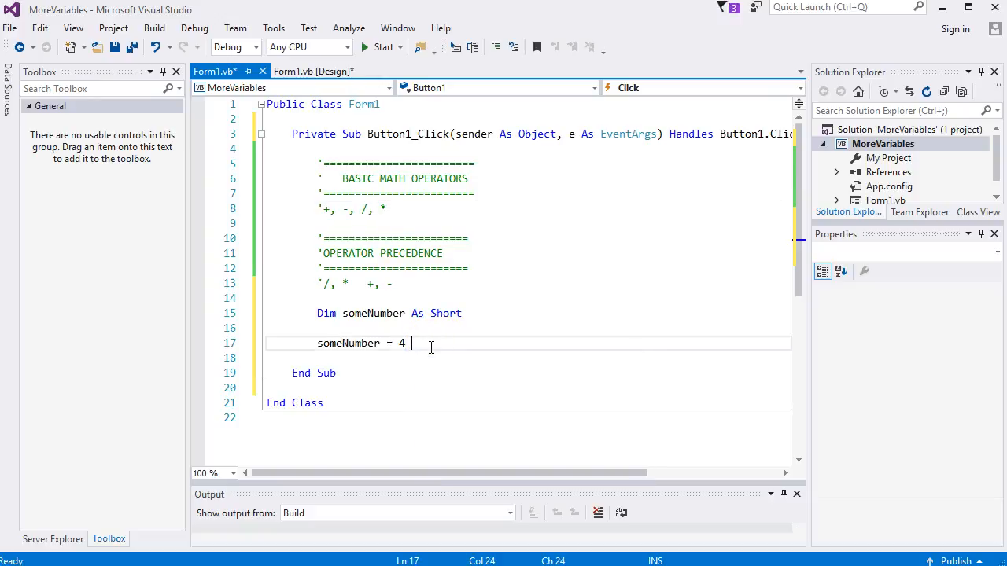
{"action": "type", "text": "1"}
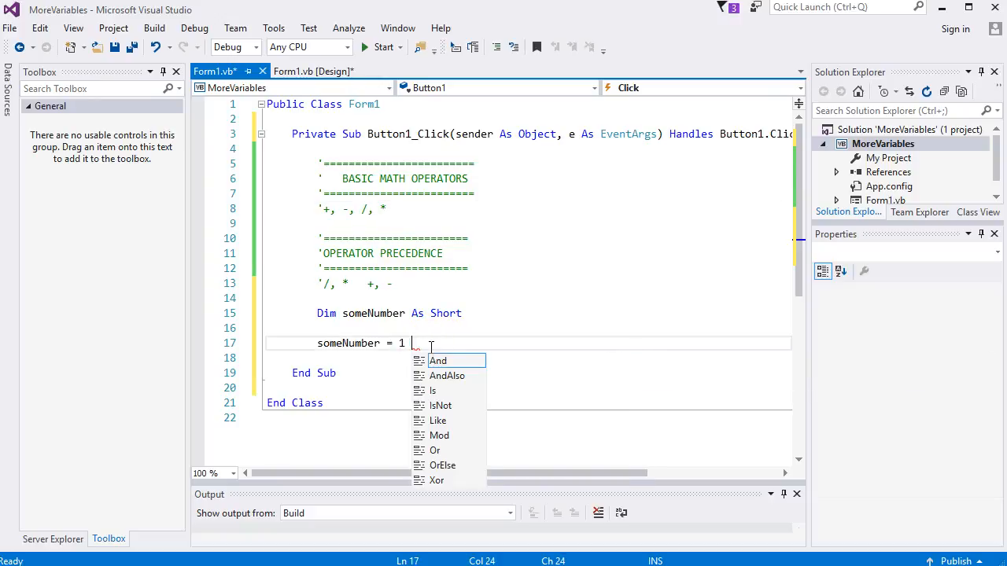
{"action": "type", "text": "+ 2 * 3"}
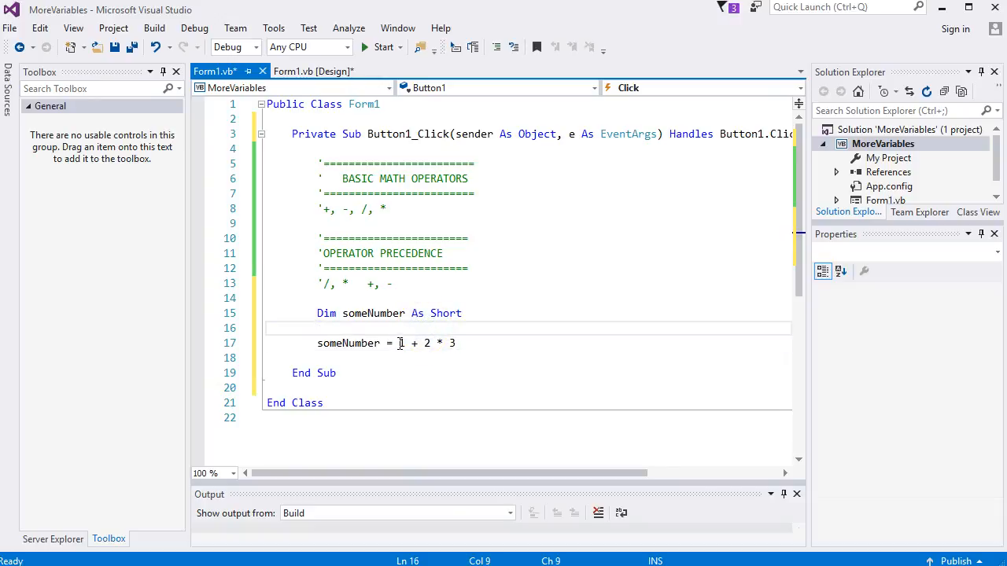
{"action": "mouse_move", "coordinate": [422, 343]}
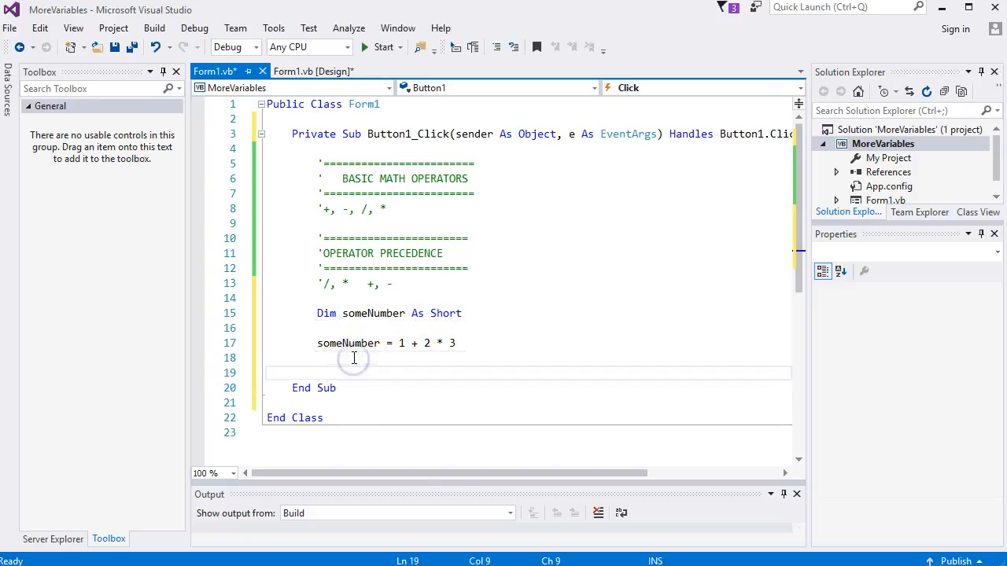
Write MessageBox.Show(someNumber) on the new line using IntelliSense.
{"action": "type", "text": "MessageBox.Show"}
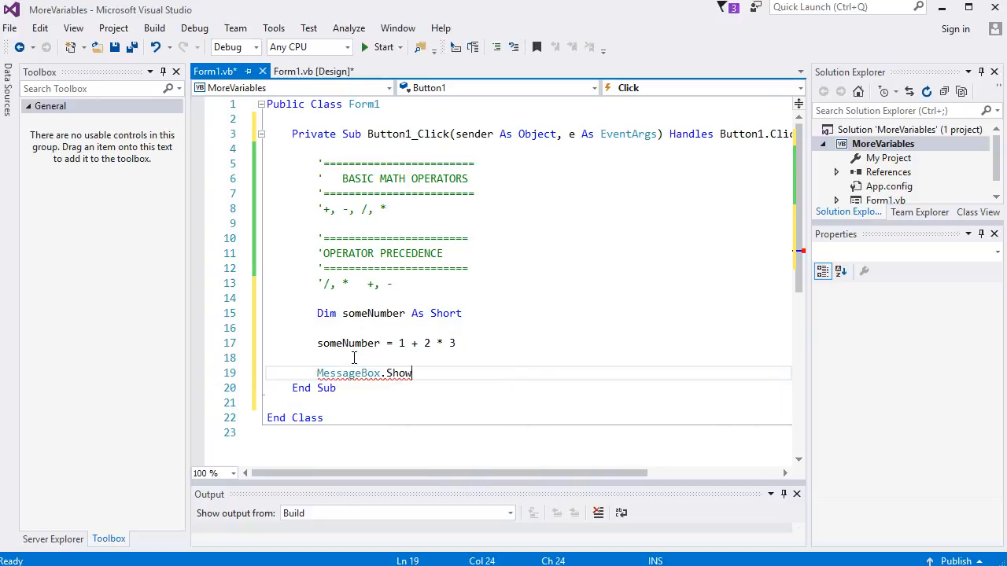
{"action": "type", "text": "("}
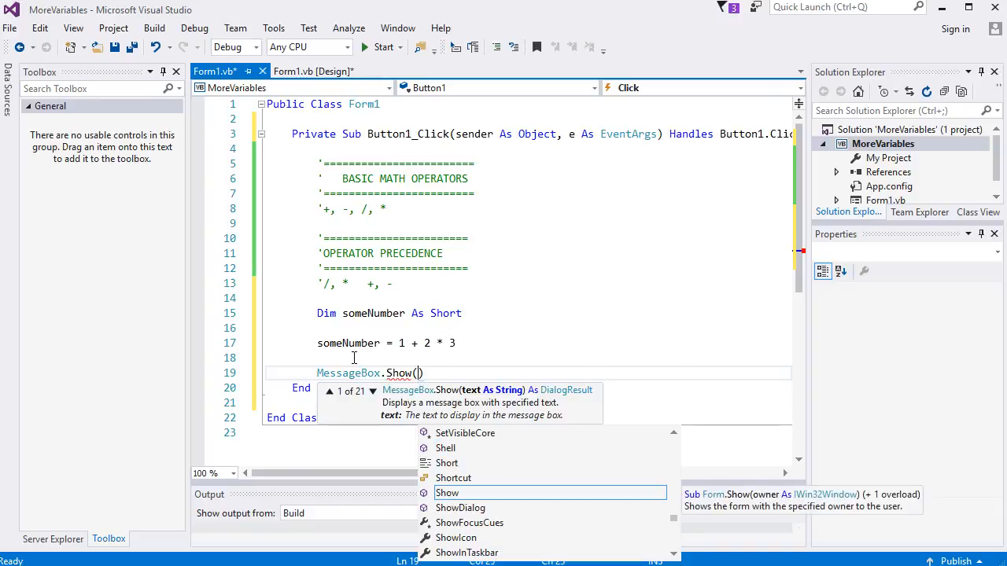
{"action": "type", "text": "someNumber"}
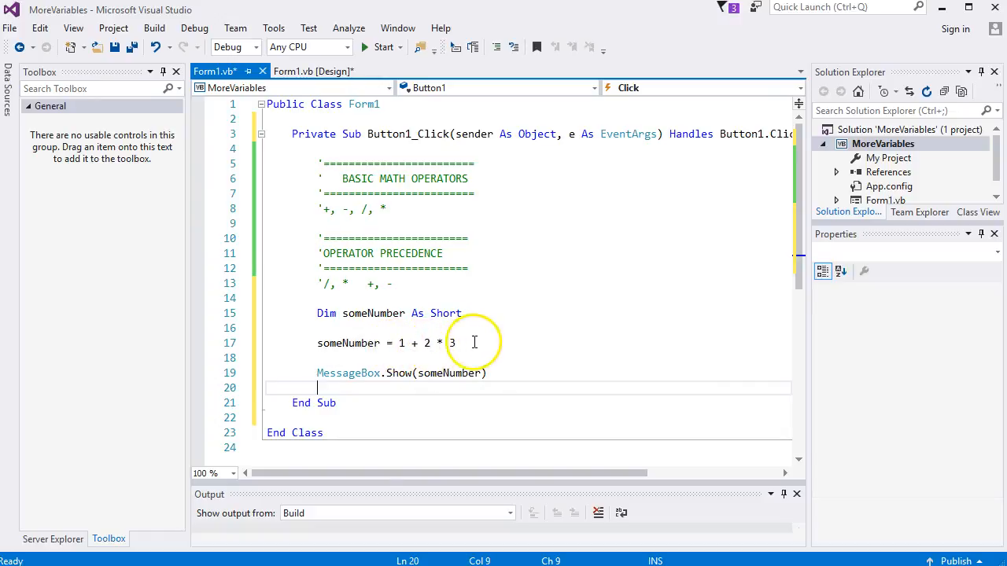
Run the app, see 7 from CLICK ME, close it, and change the assignment to (1 + 2) * 3.
{"action": "left_click", "coordinate": [195, 28]}
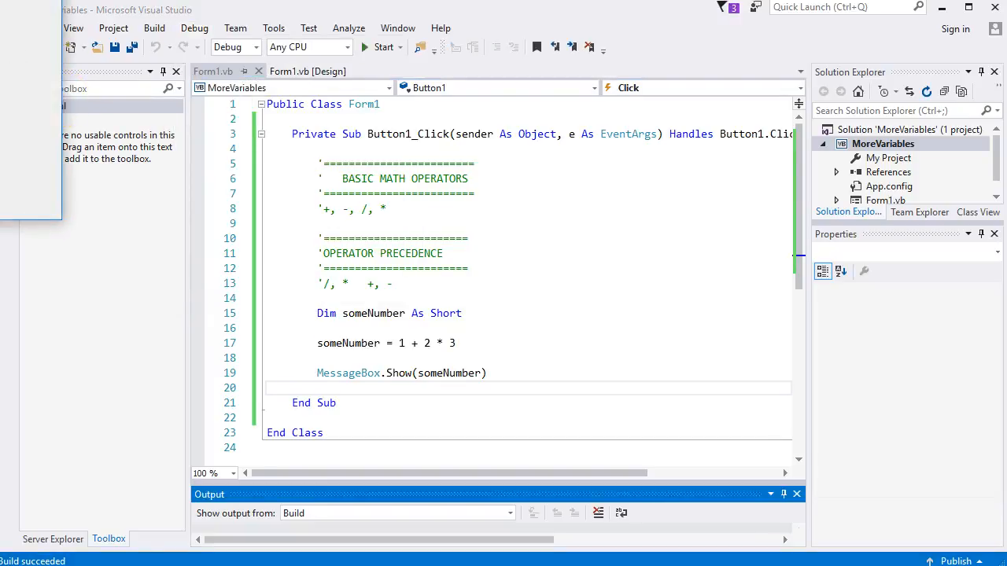
{"action": "left_click", "coordinate": [412, 270]}
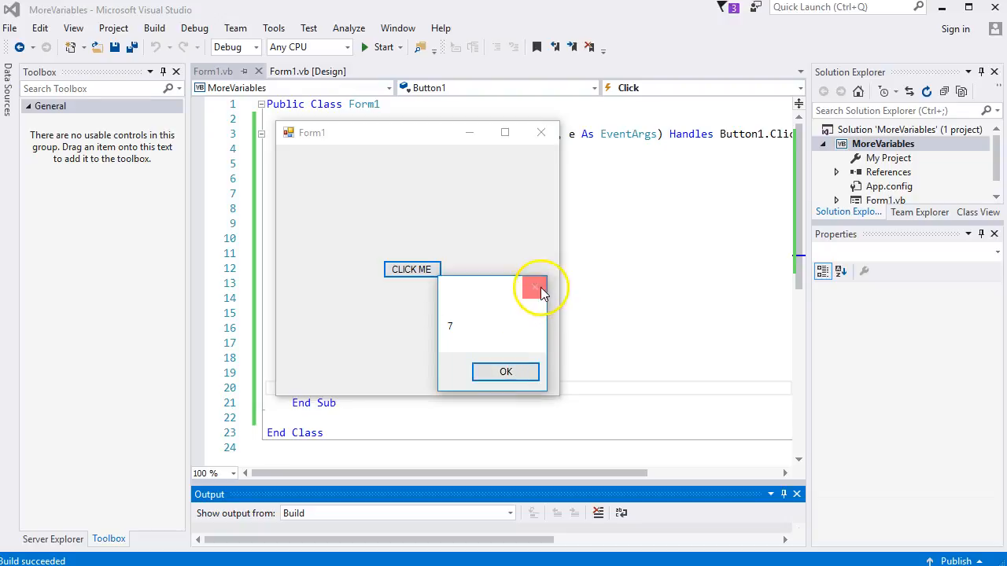
{"action": "left_click", "coordinate": [535, 285]}
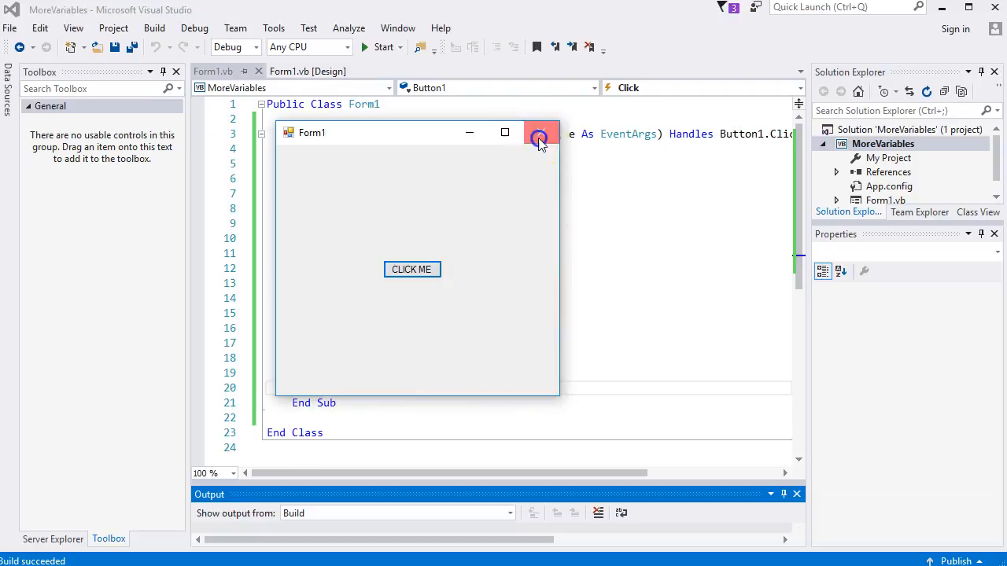
{"action": "left_click", "coordinate": [540, 132]}
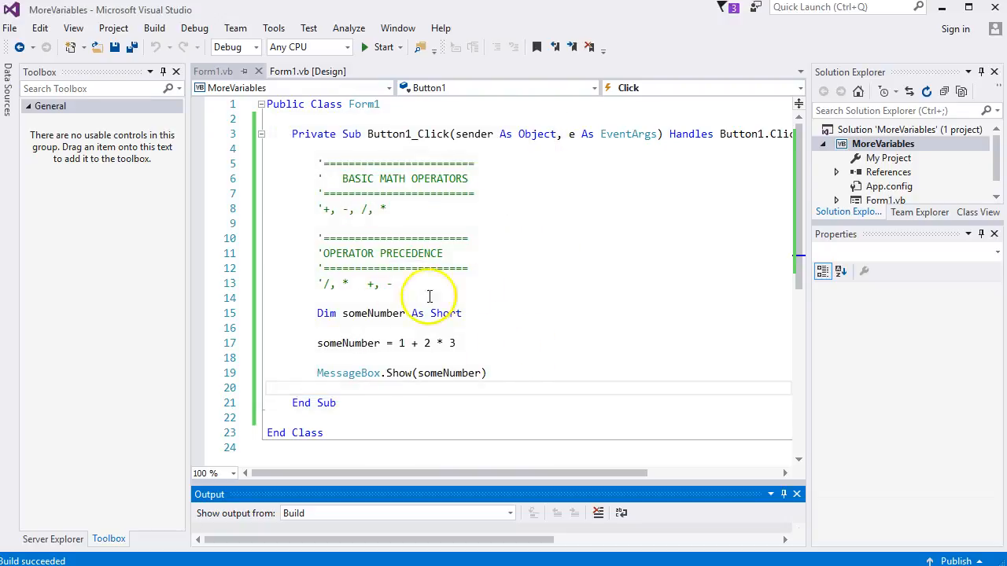
{"action": "double_click", "coordinate": [415, 253]}
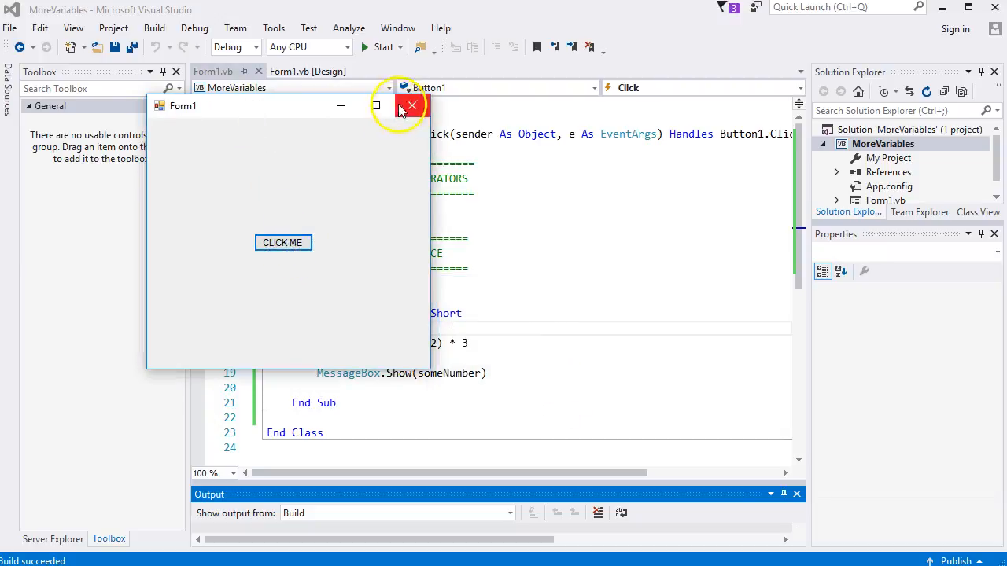
Close the running Form1 window with its red X.
{"action": "left_click", "coordinate": [411, 106]}
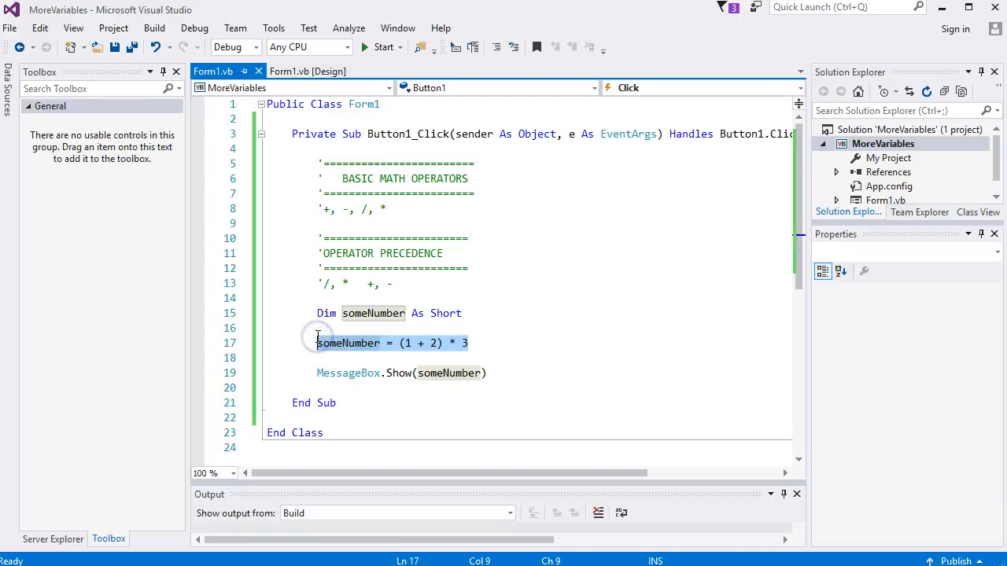
Delete the (1 + 2) * 3 line and declare Dim someText As String on line 16.
{"action": "key", "text": "Delete"}
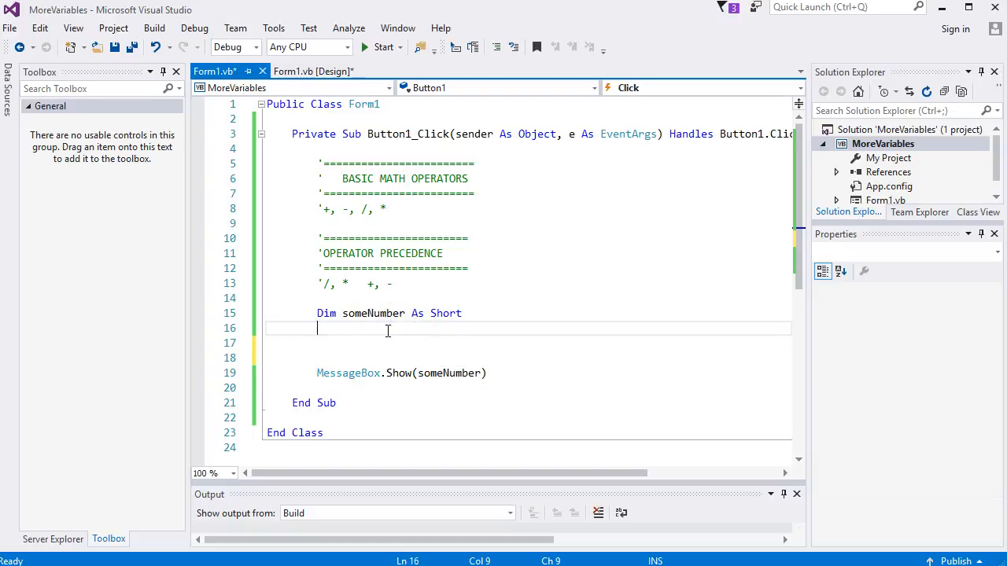
{"action": "type", "text": "Dim s"}
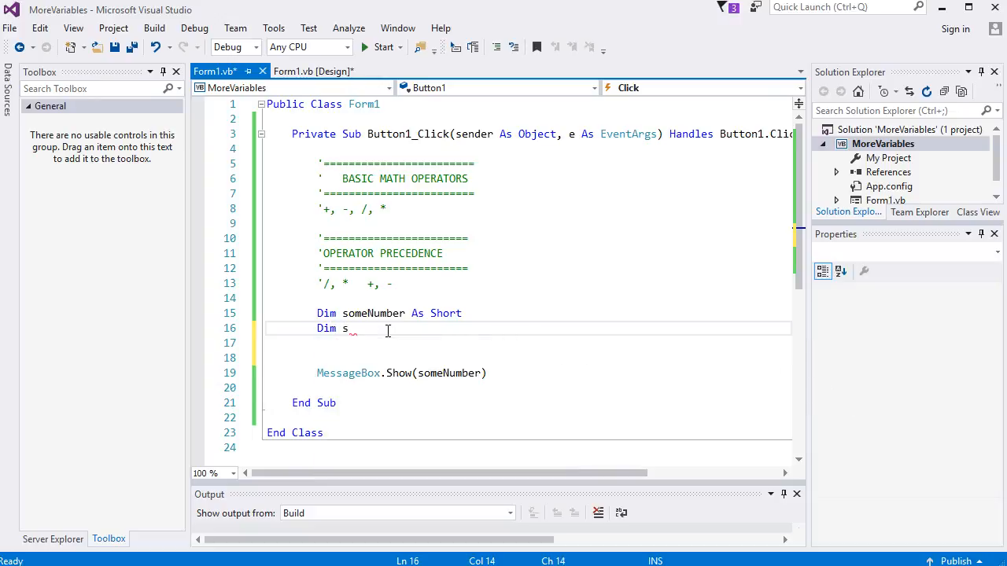
{"action": "type", "text": "omeText"}
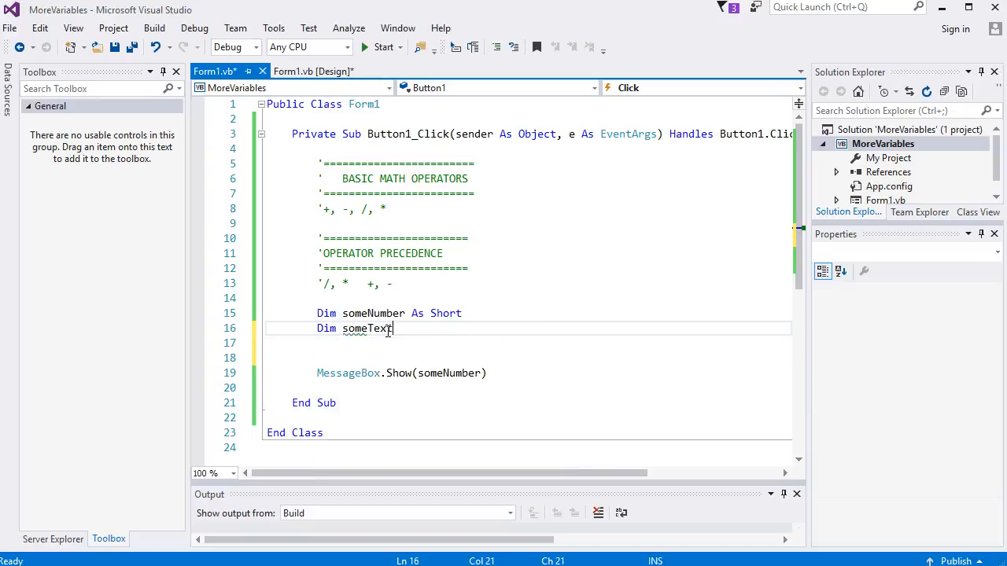
{"action": "type", "text": "As"}
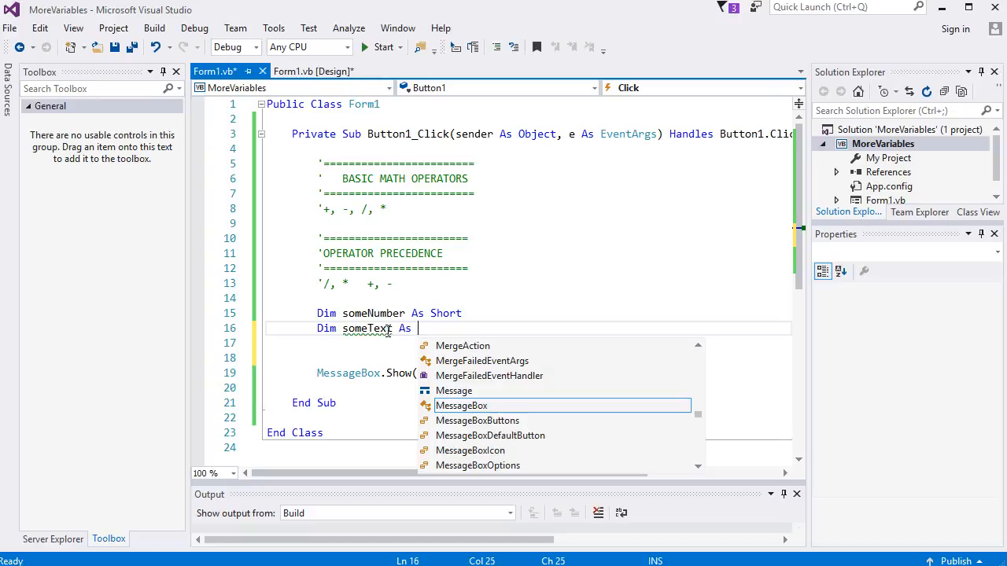
{"action": "type", "text": "S"}
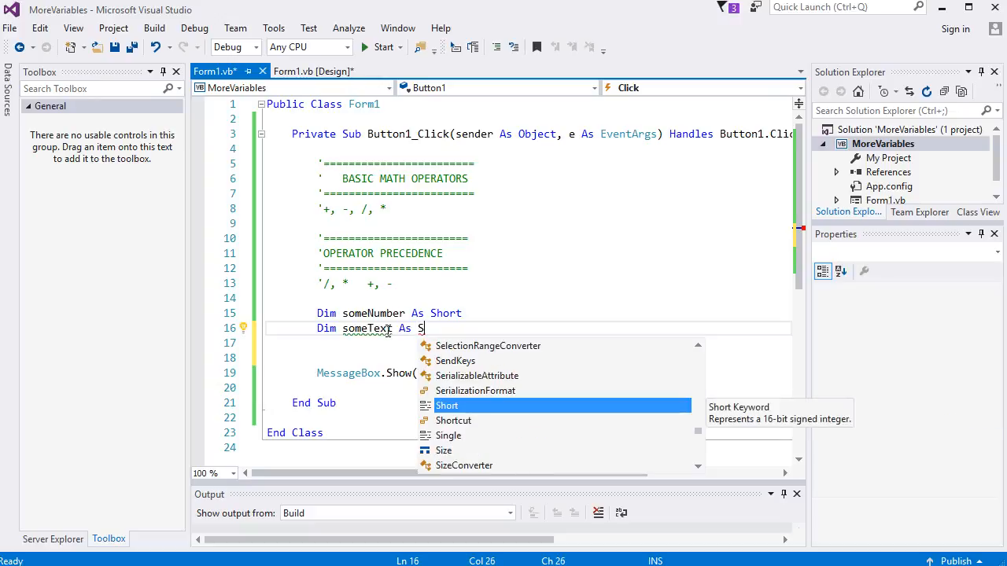
{"action": "type", "text": "tring ="}
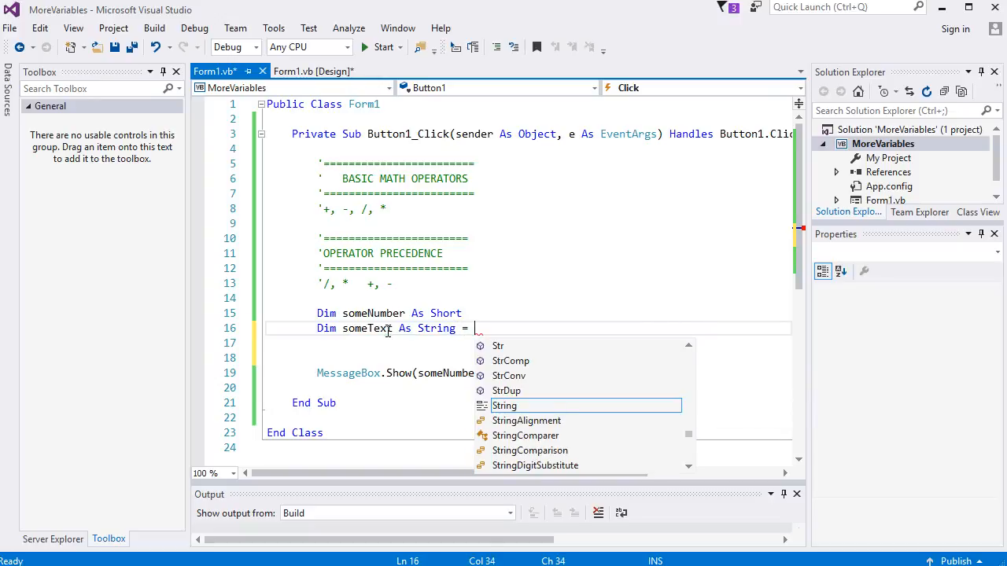
{"action": "type", "text": "\"text\""}
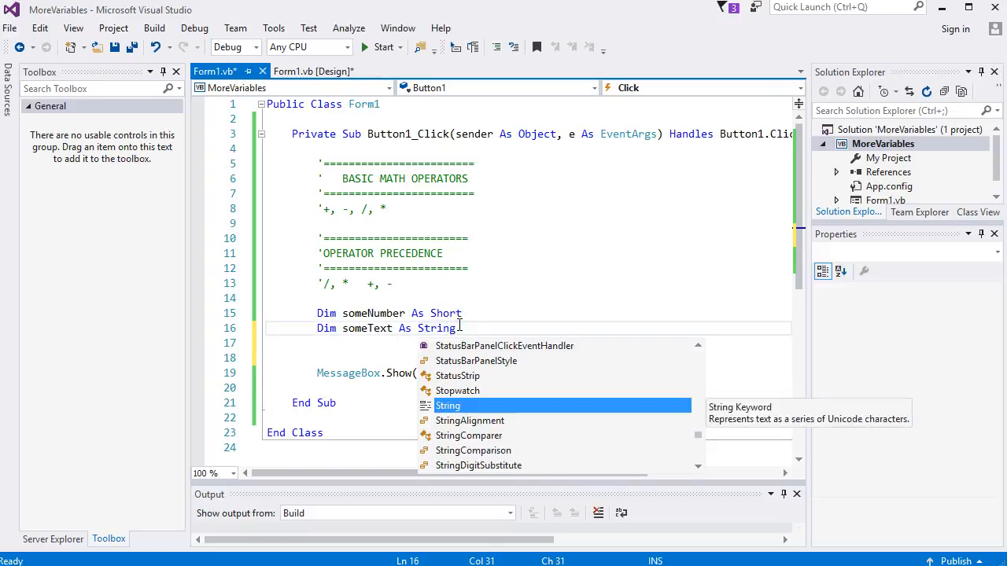
Write someNumber = 5 and someText = "TEXT HERE" on lines 18–19.
{"action": "type", "text": "some"}
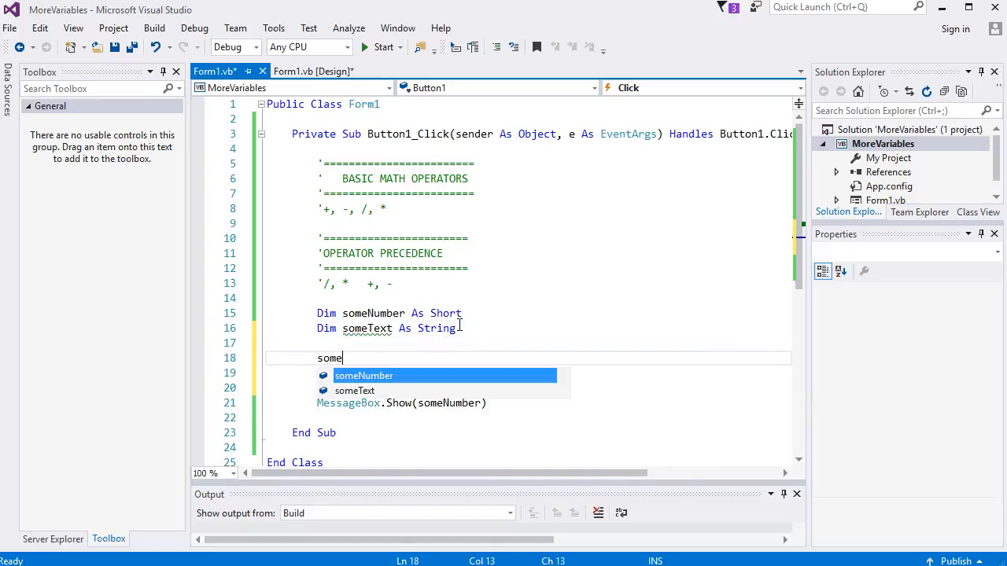
{"action": "type", "text": "Number ="}
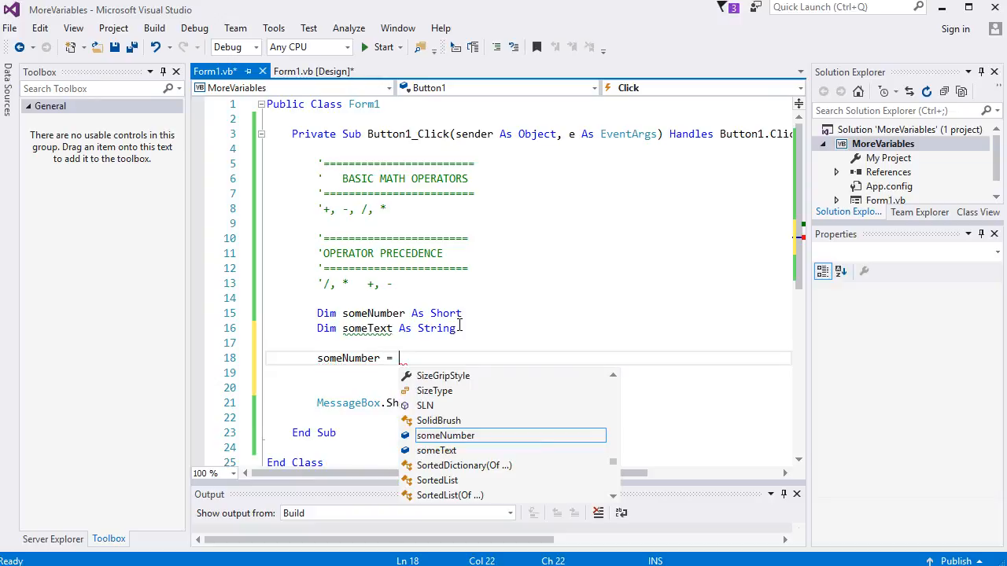
{"action": "type", "text": "5"}
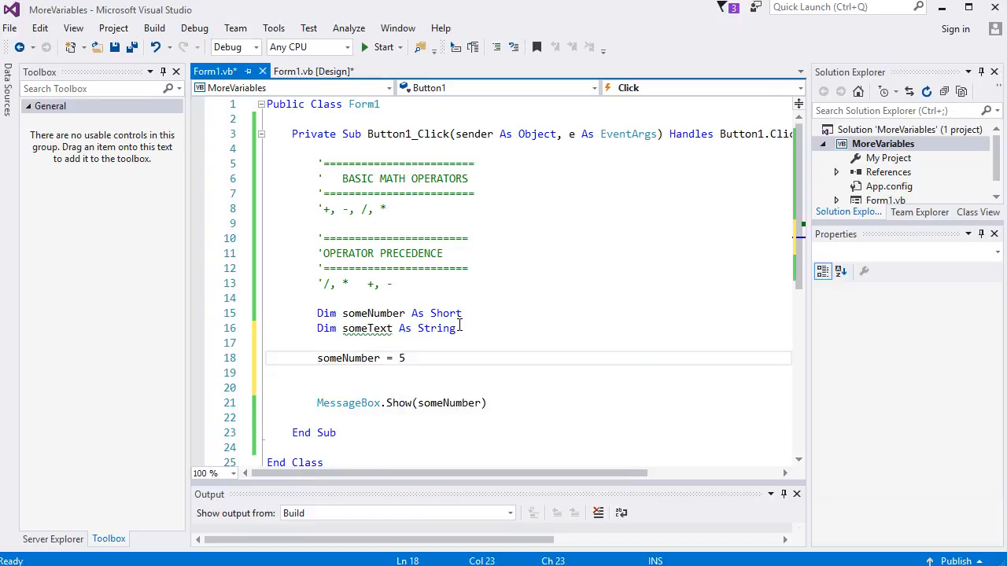
{"action": "type", "text": "some"}
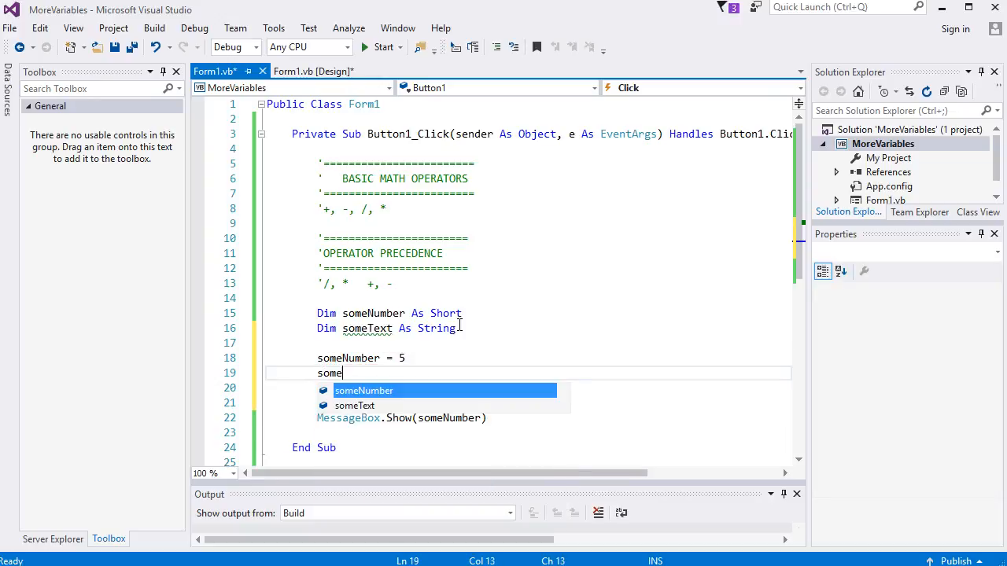
{"action": "key", "text": "Down"}
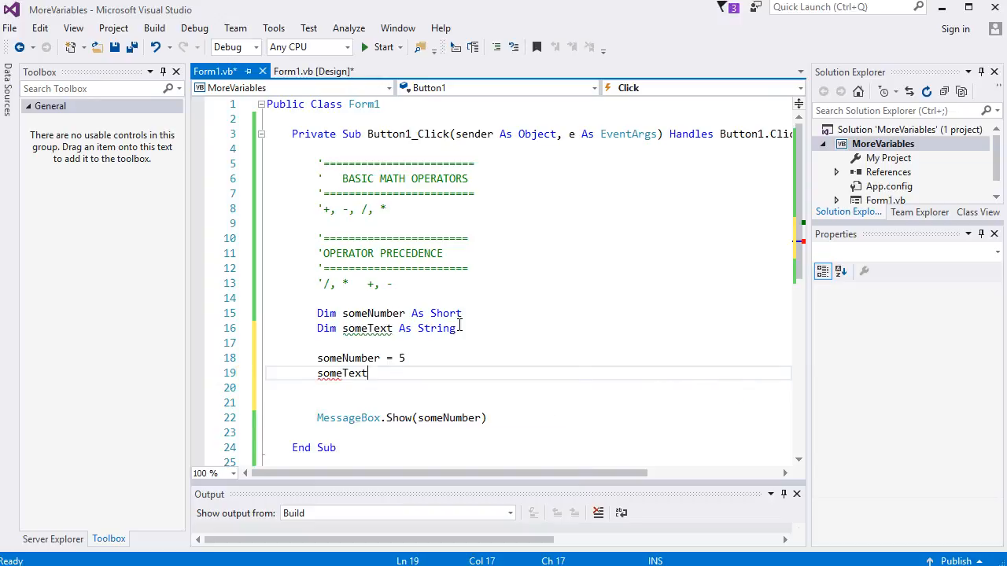
{"action": "type", "text": "= \"\""}
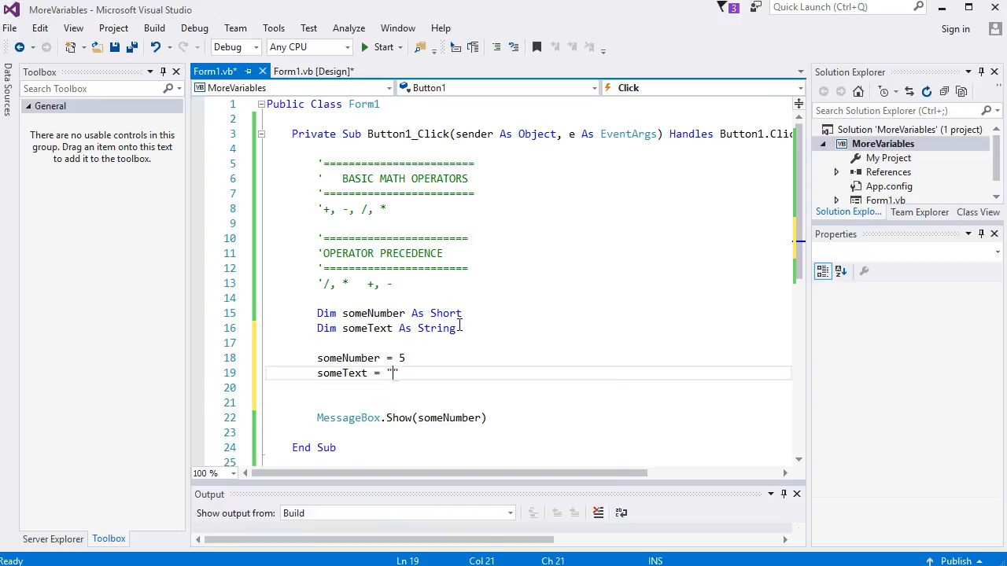
{"action": "type", "text": "TEXT HERW"}
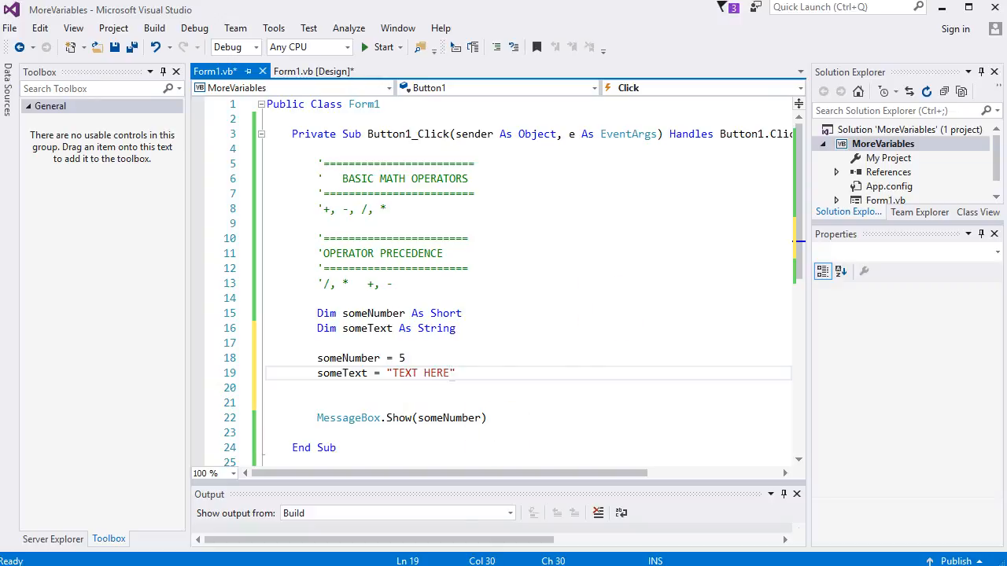
{"action": "mouse_move", "coordinate": [446, 373]}
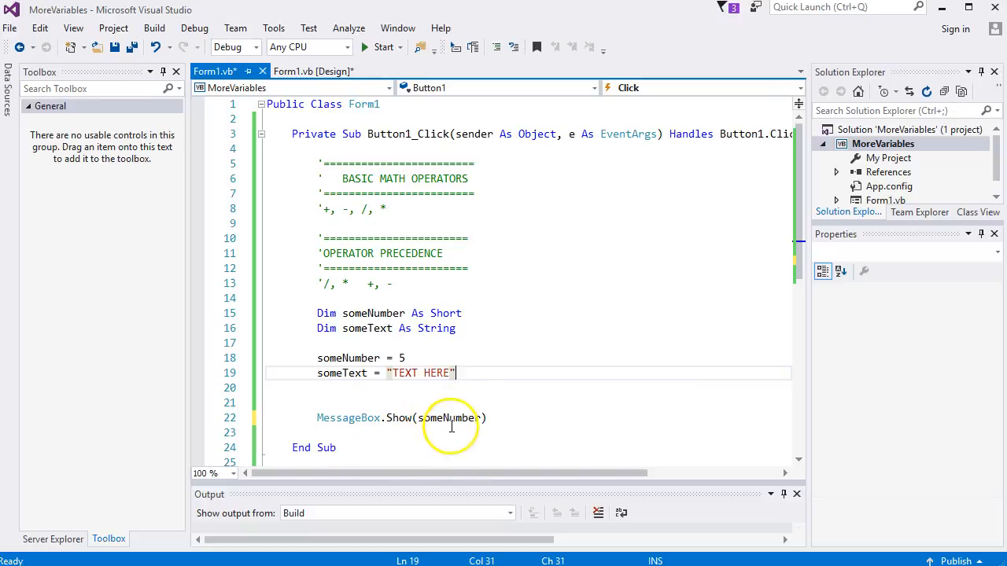
Append + someText after someNumber in the MessageBox.Show call.
{"action": "left_click", "coordinate": [475, 418]}
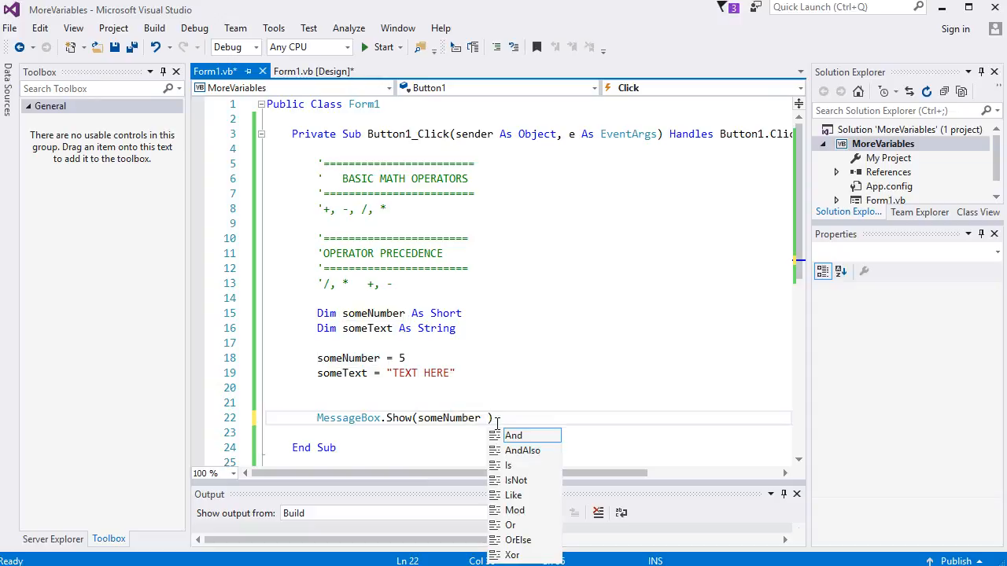
{"action": "type", "text": "+"}
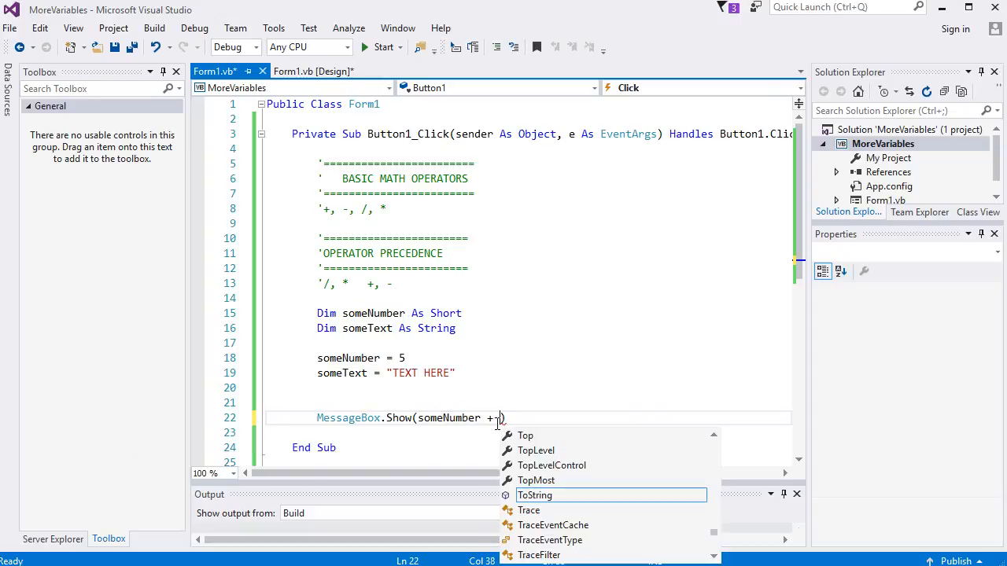
{"action": "type", "text": "someText"}
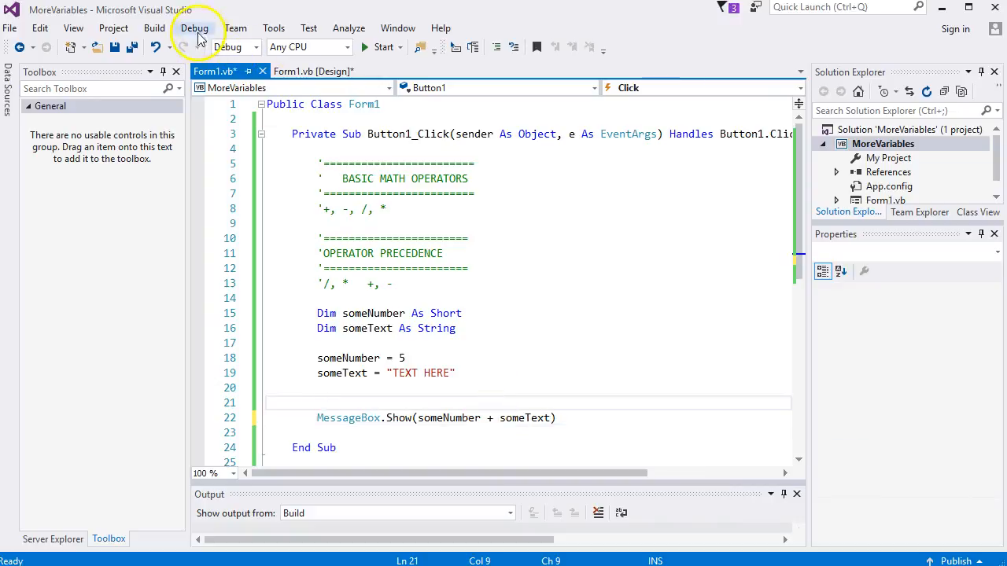
{"action": "left_click", "coordinate": [195, 28]}
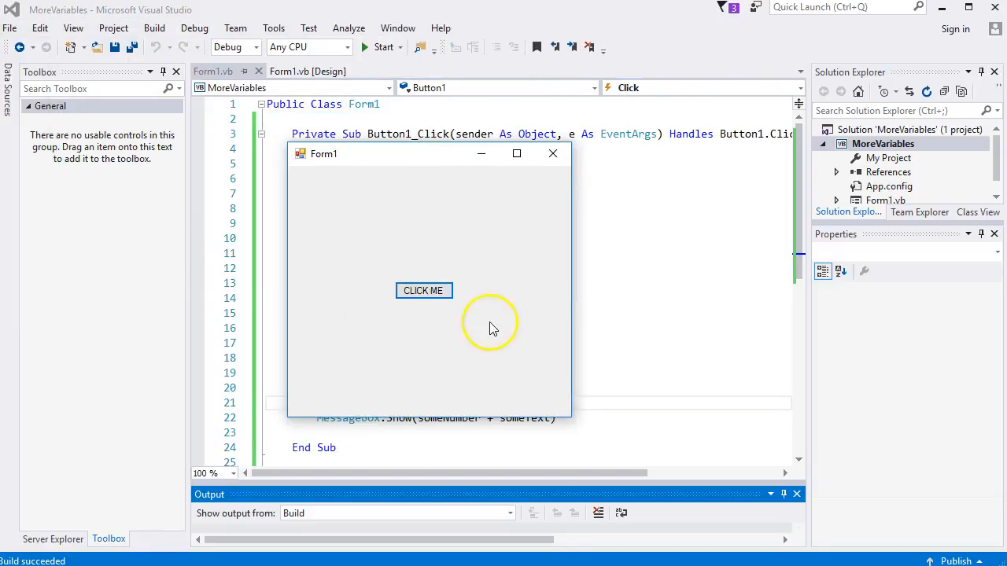
{"action": "left_click", "coordinate": [424, 290]}
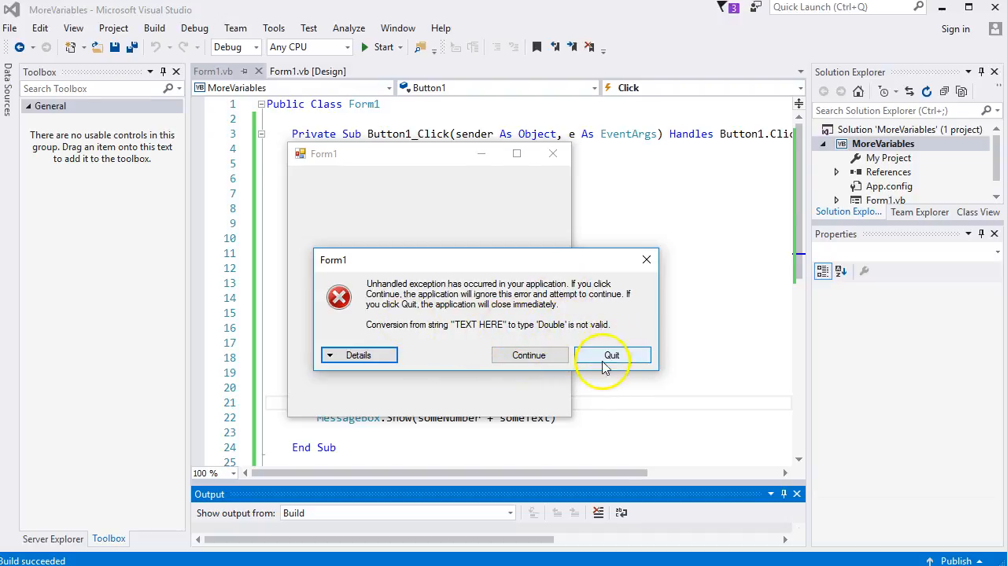
{"action": "left_click", "coordinate": [612, 354]}
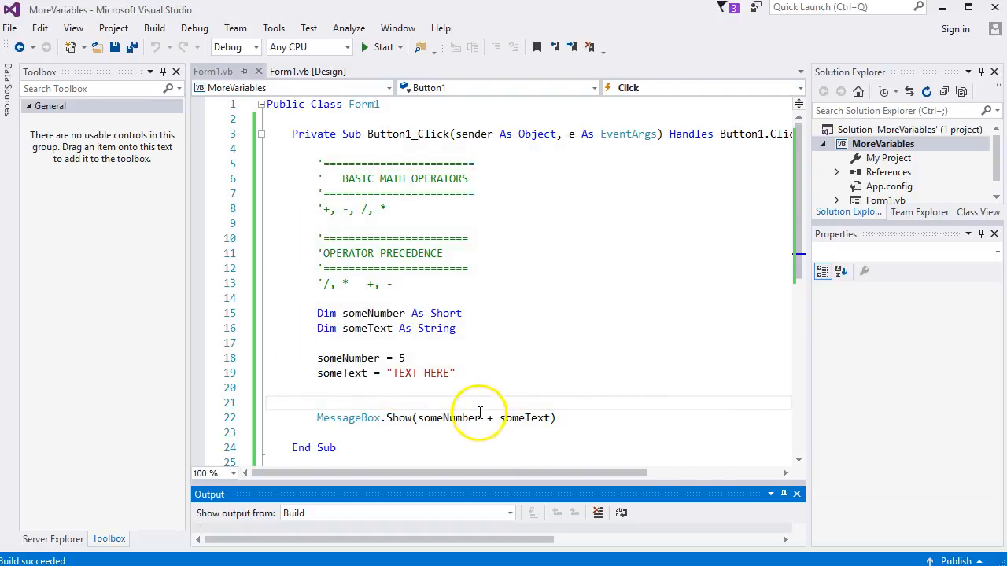
{"action": "mouse_move", "coordinate": [488, 418]}
{"action": "type", "text": "&"}
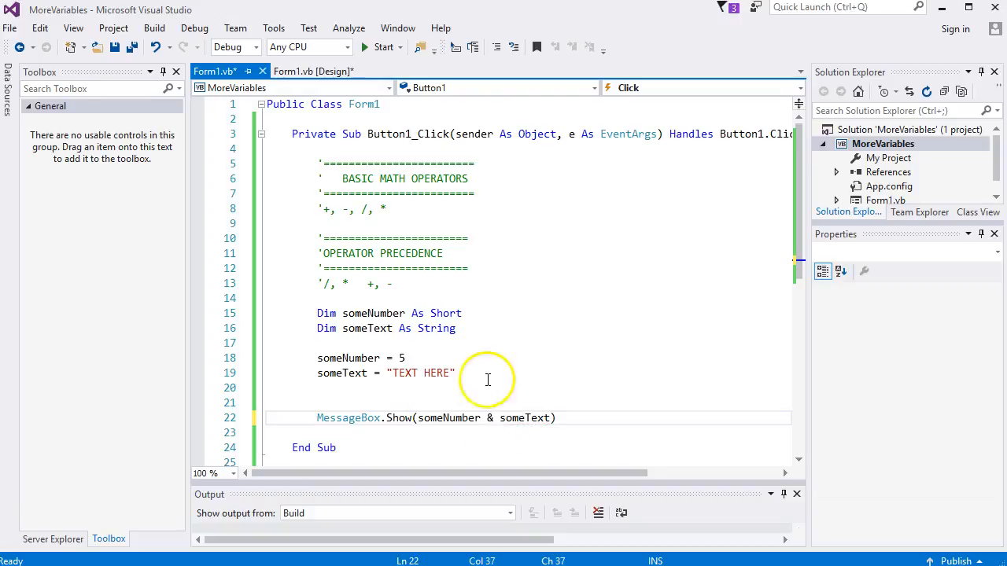
Run the app, confirm CLICK ME shows 5TEXT HERE, then dismiss it and close the form.
{"action": "left_click", "coordinate": [195, 28]}
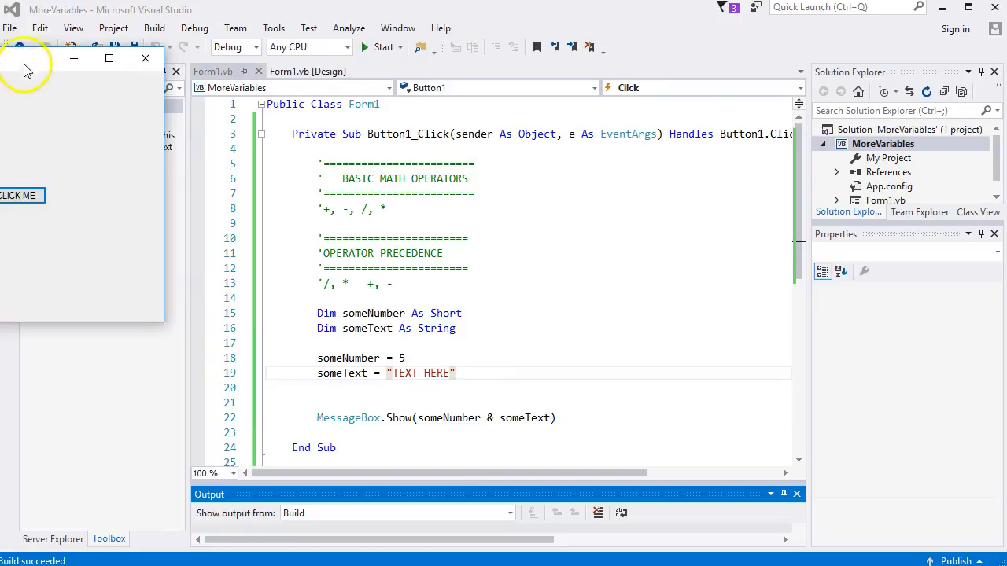
{"action": "left_click", "coordinate": [223, 258]}
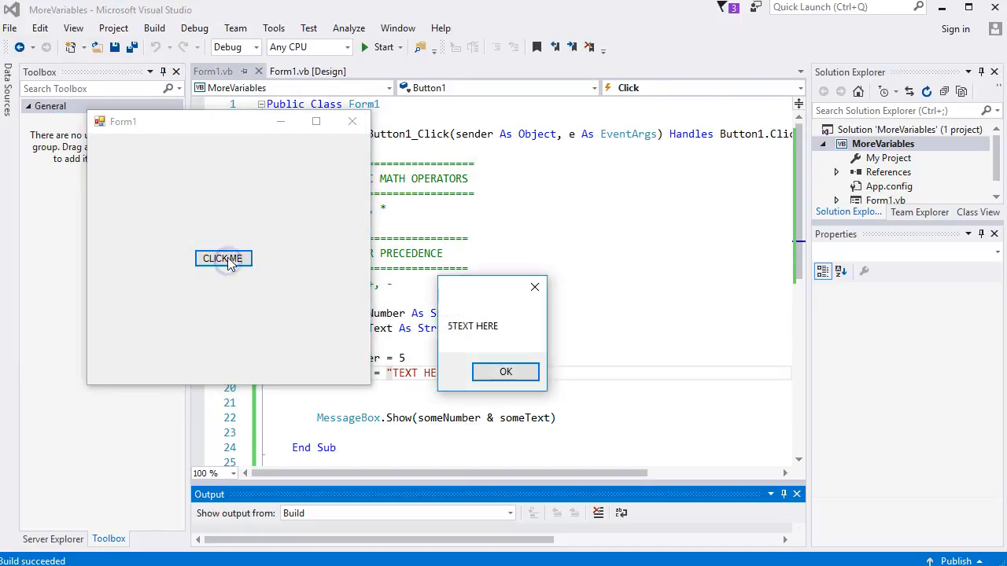
{"action": "left_click", "coordinate": [506, 371]}
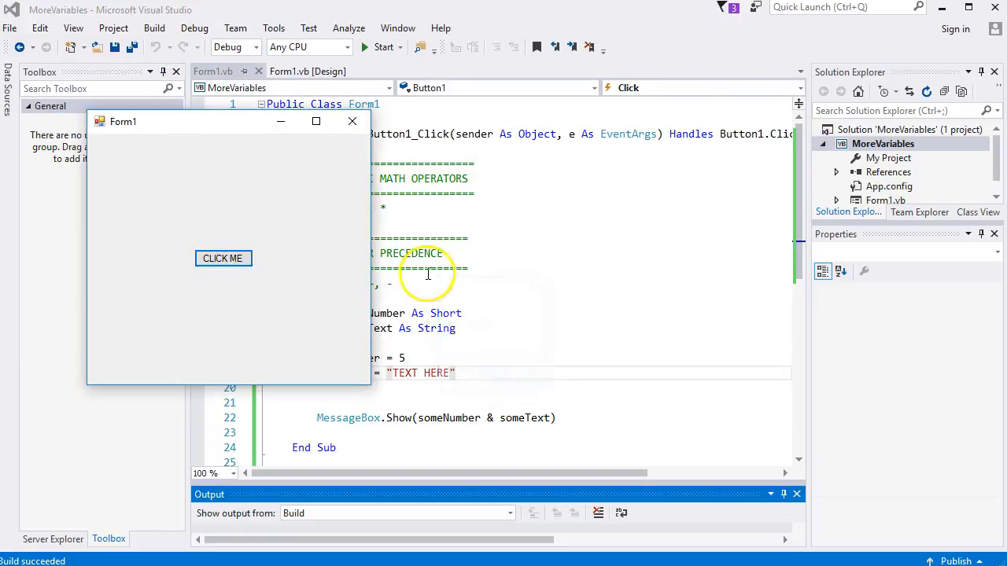
{"action": "left_click", "coordinate": [351, 121]}
{"action": "type", "text": "+"}
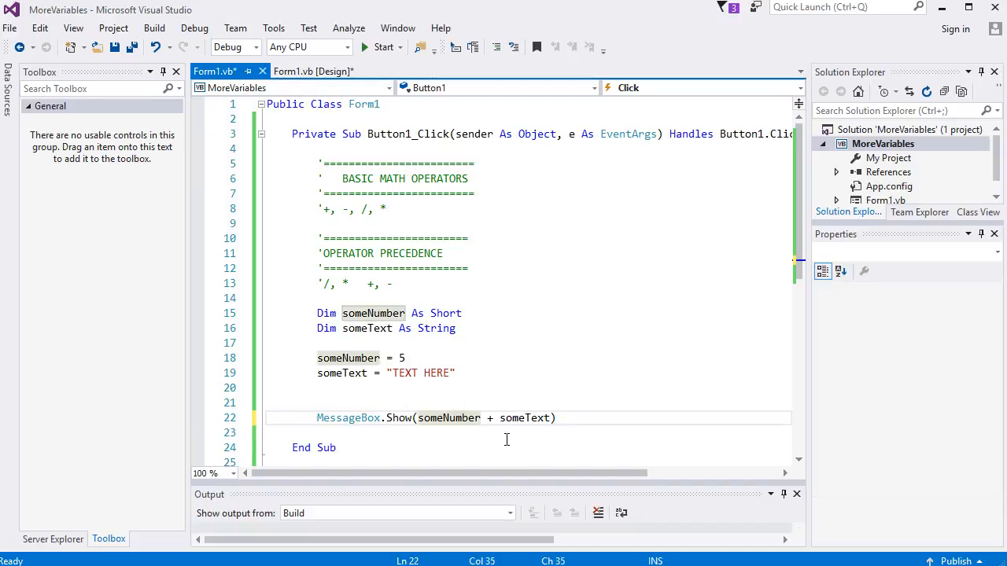
{"action": "type", "text": ".ToString"}
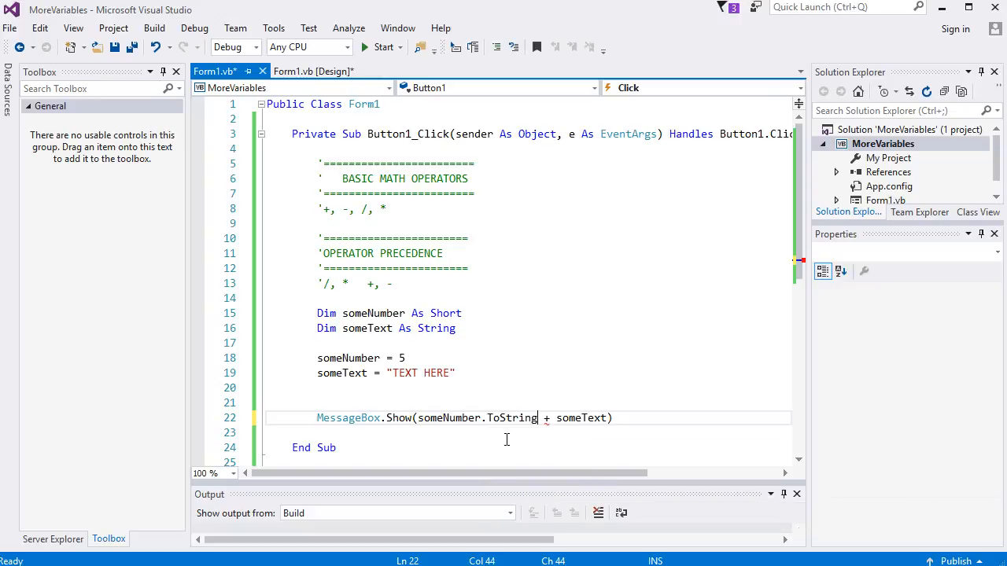
{"action": "type", "text": "()"}
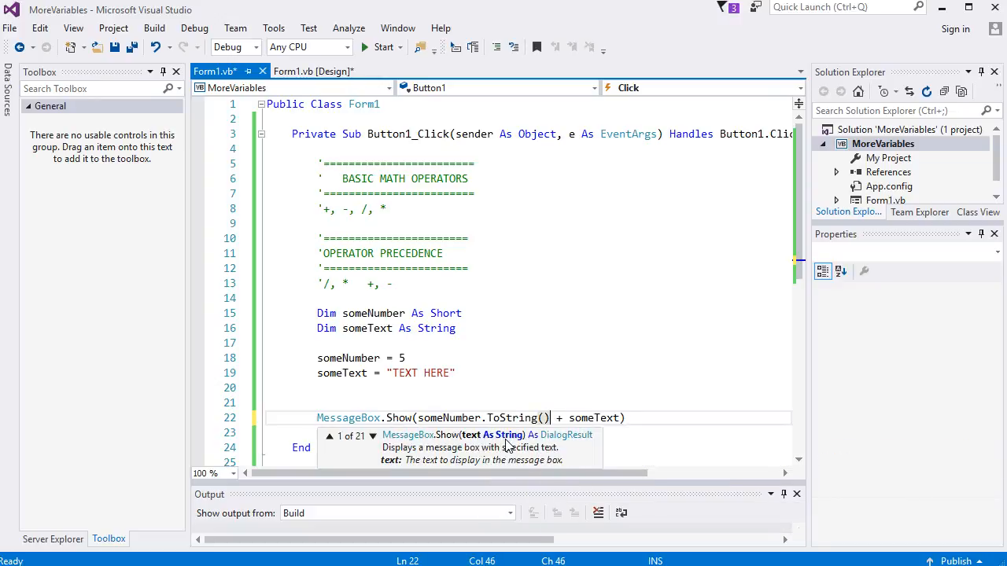
{"action": "left_click", "coordinate": [194, 28]}
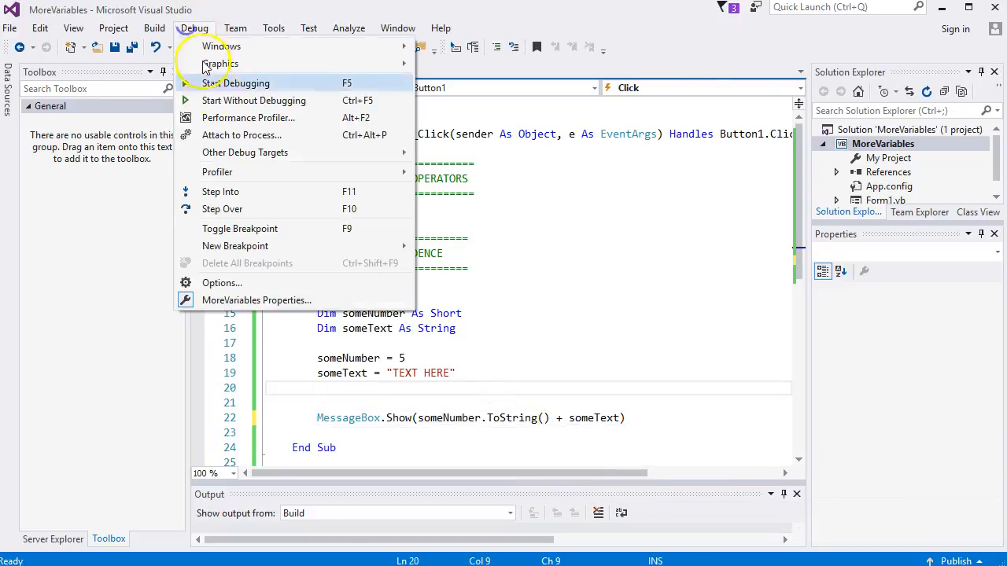
{"action": "left_click", "coordinate": [236, 83]}
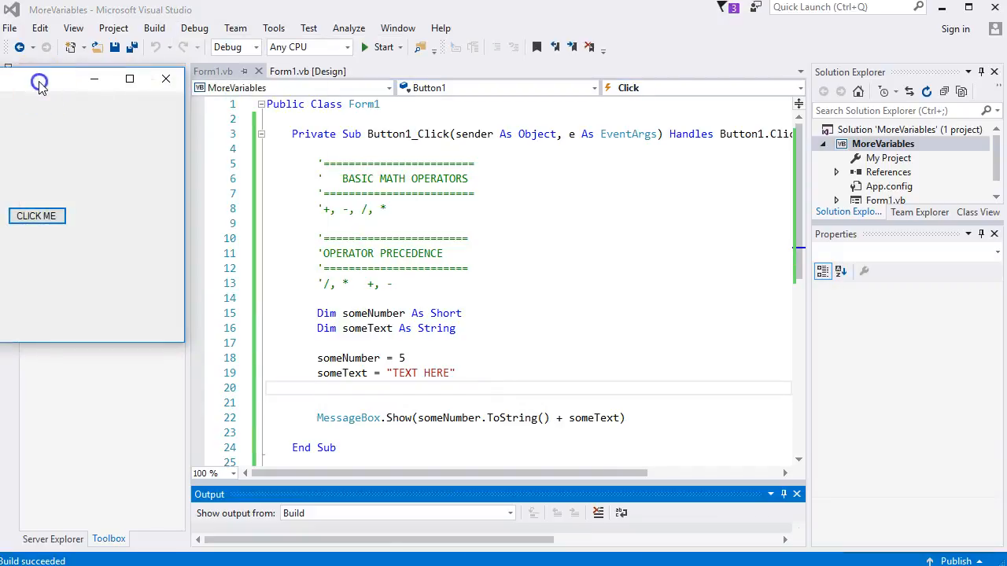
{"action": "left_click", "coordinate": [37, 216]}
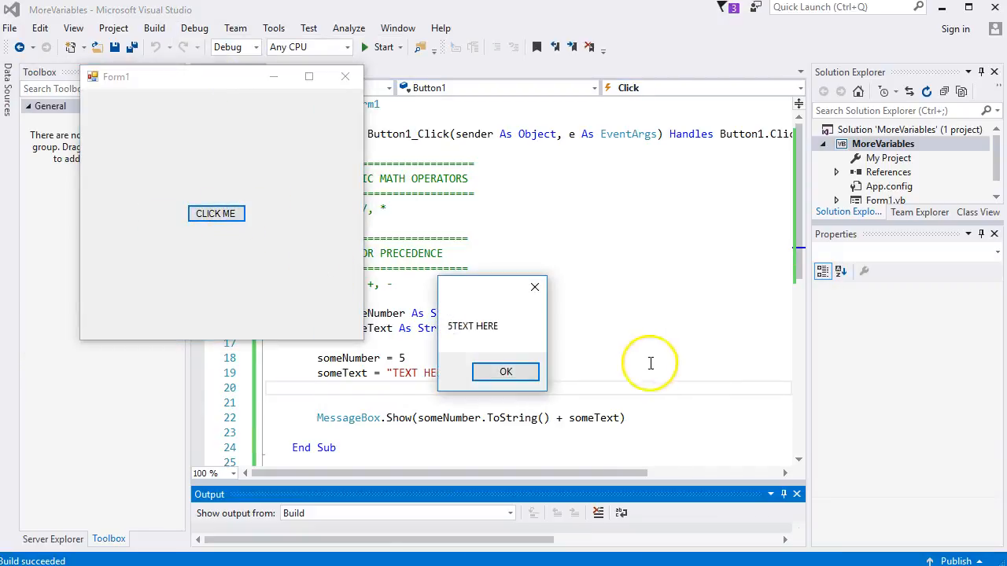
{"action": "left_click", "coordinate": [505, 371]}
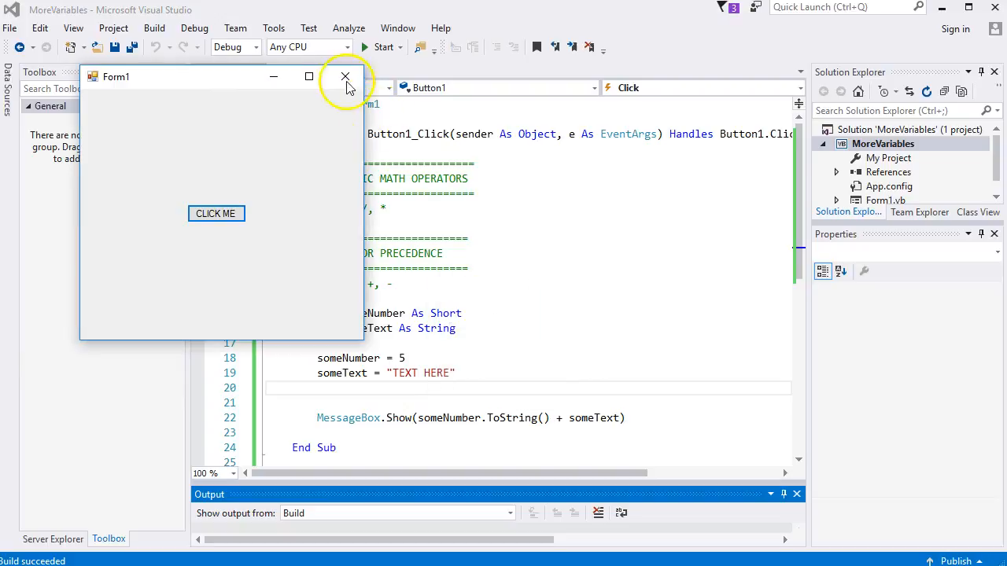
{"action": "left_click", "coordinate": [344, 76]}
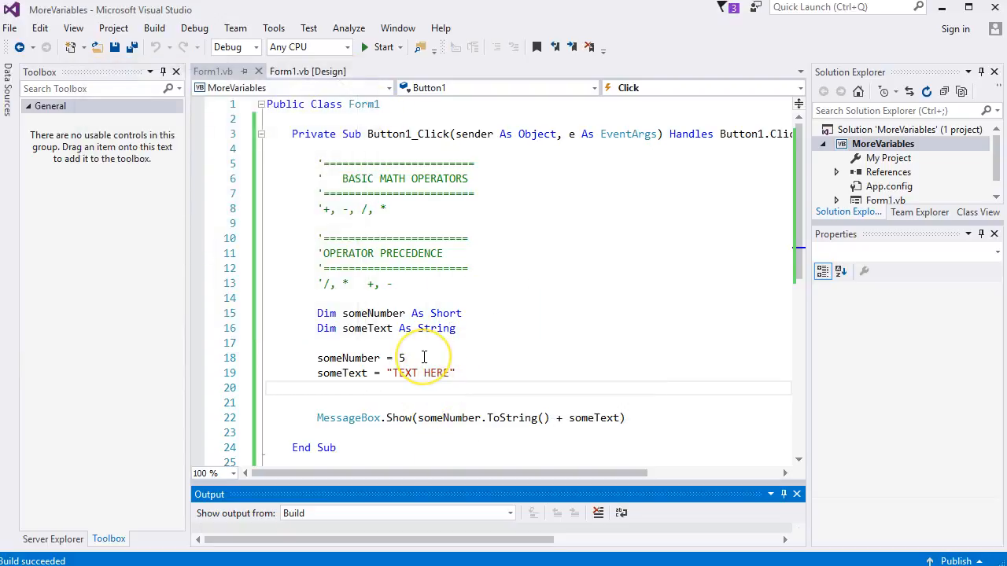
{"action": "mouse_move", "coordinate": [562, 417]}
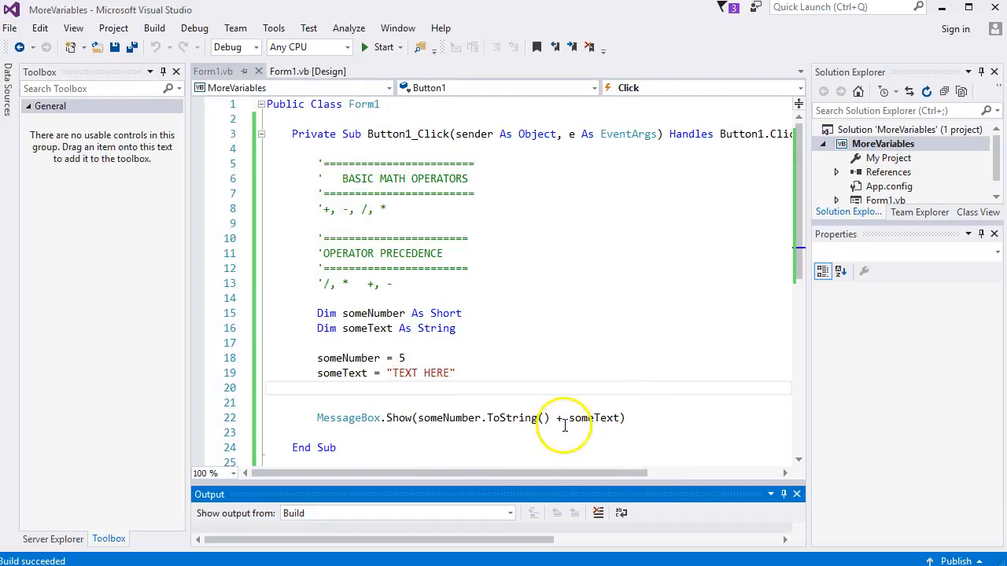
Declare a new variable with 'Dim moreText As String'.
{"action": "key", "text": "Backspace"}
{"action": "type", "text": "&"}
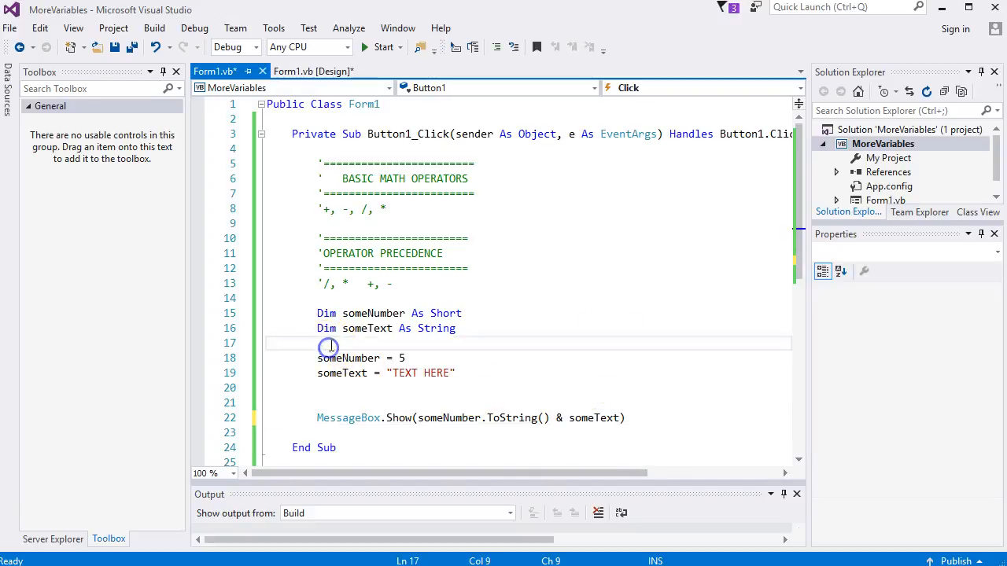
{"action": "type", "text": "Dim"}
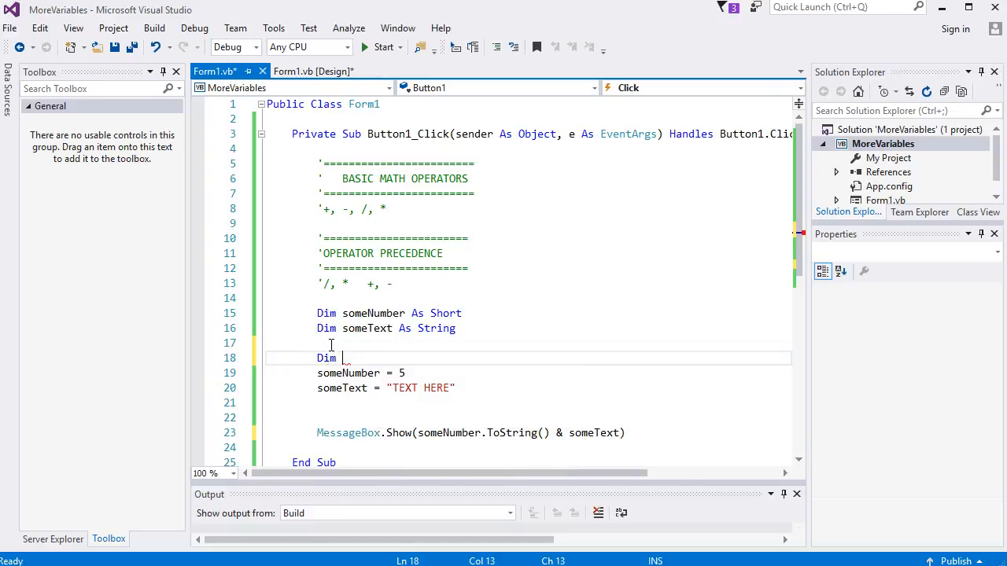
{"action": "type", "text": "moreText"}
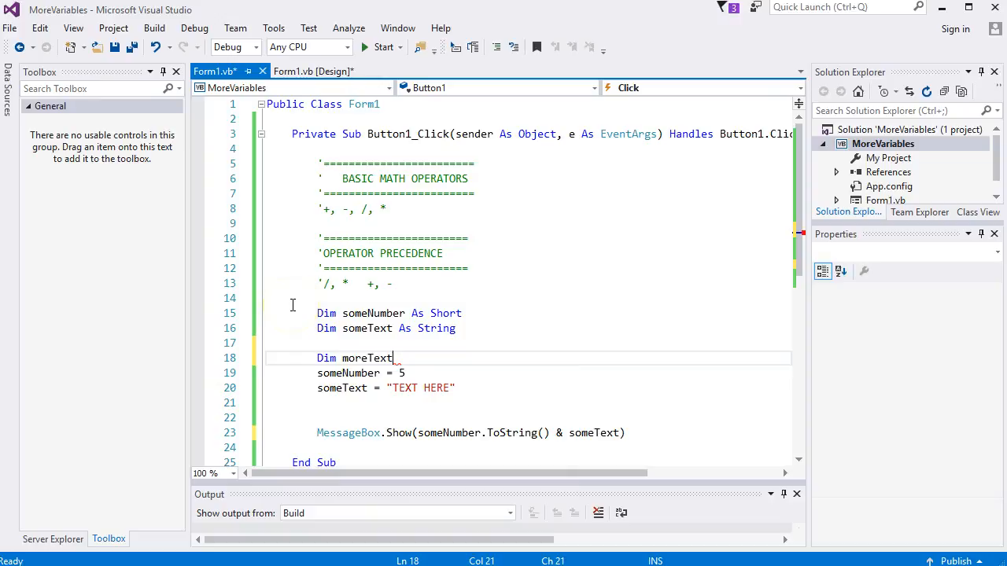
{"action": "type", "text": "As String"}
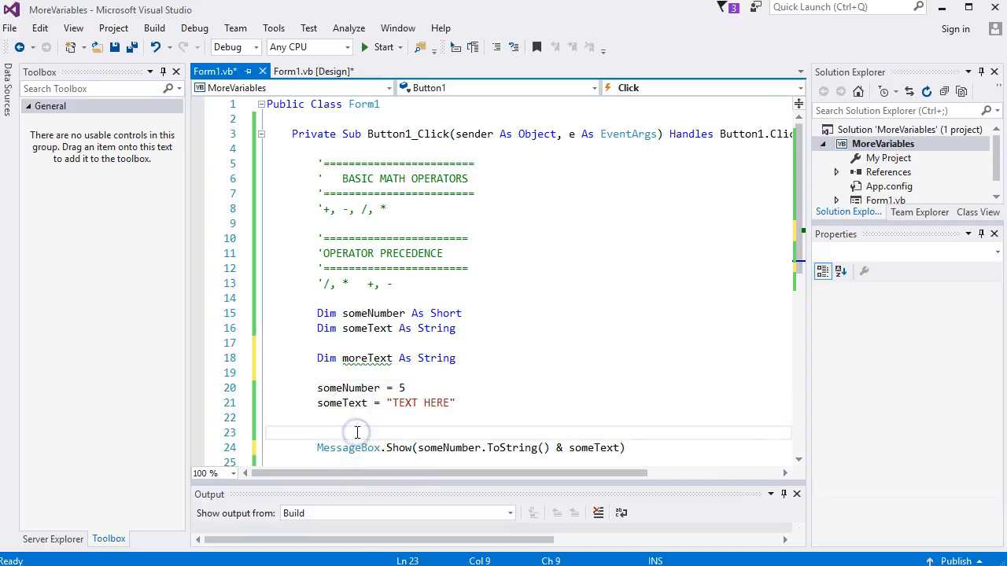
Assign 'moreText = someText + someNumber' and pass moreText to MessageBox.Show.
{"action": "type", "text": "moreText"}
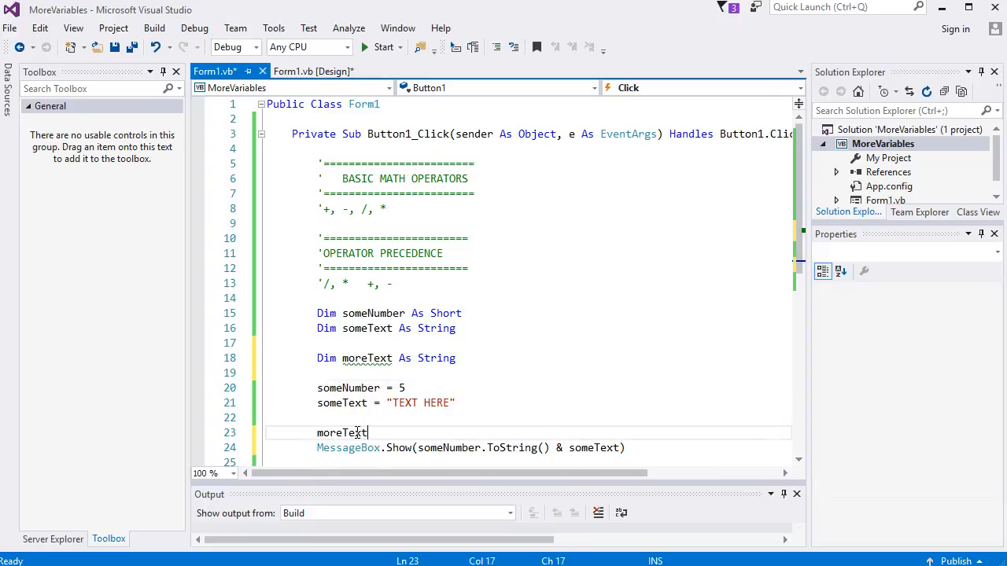
{"action": "type", "text": "="}
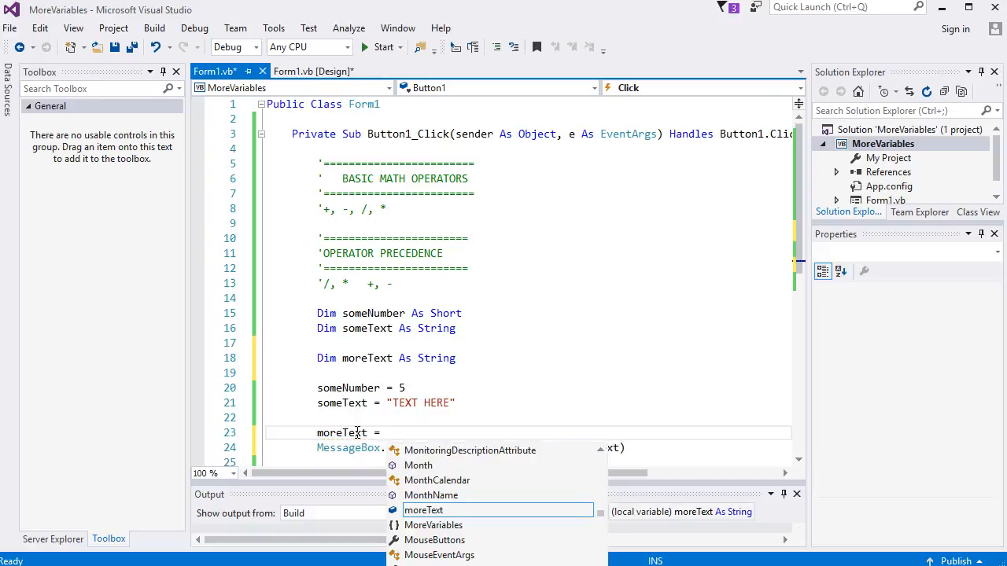
{"action": "type", "text": "someText"}
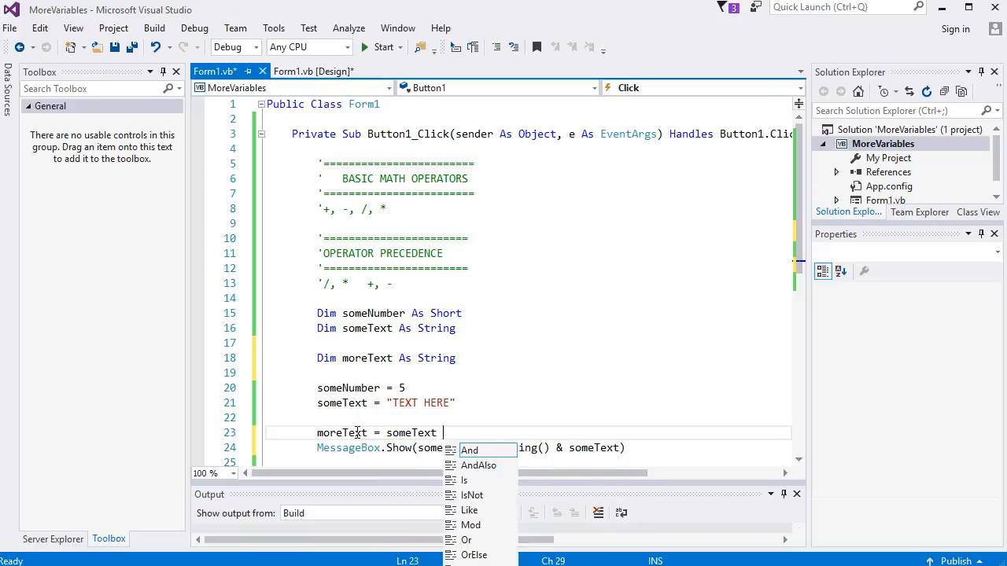
{"action": "type", "text": "+ someNumber"}
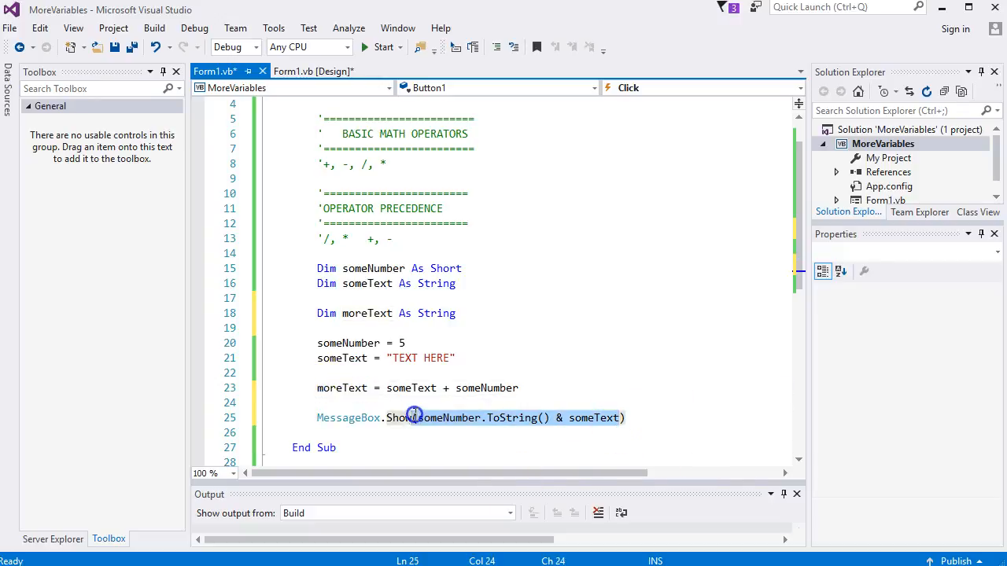
{"action": "type", "text": "moreText)"}
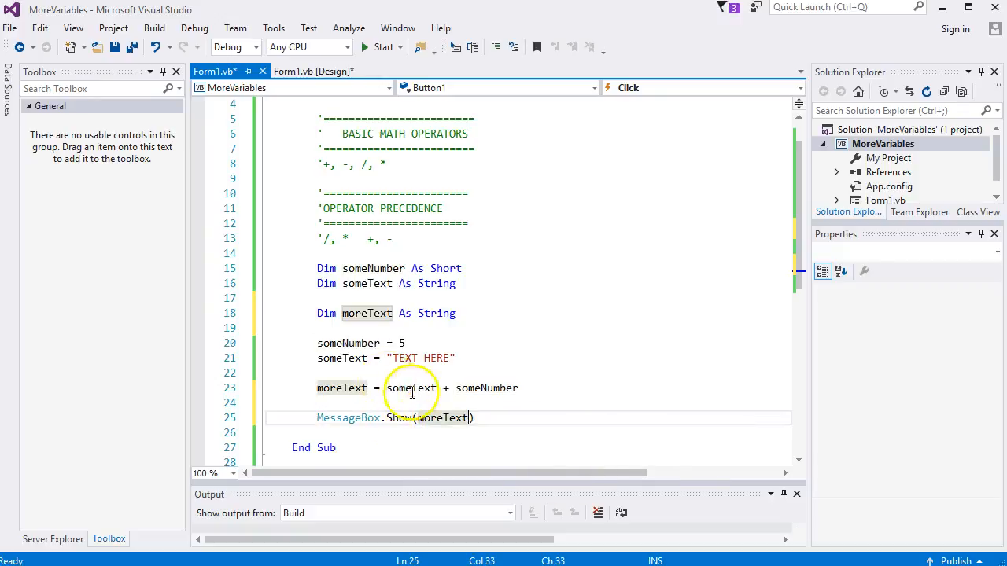
{"action": "left_click", "coordinate": [506, 388]}
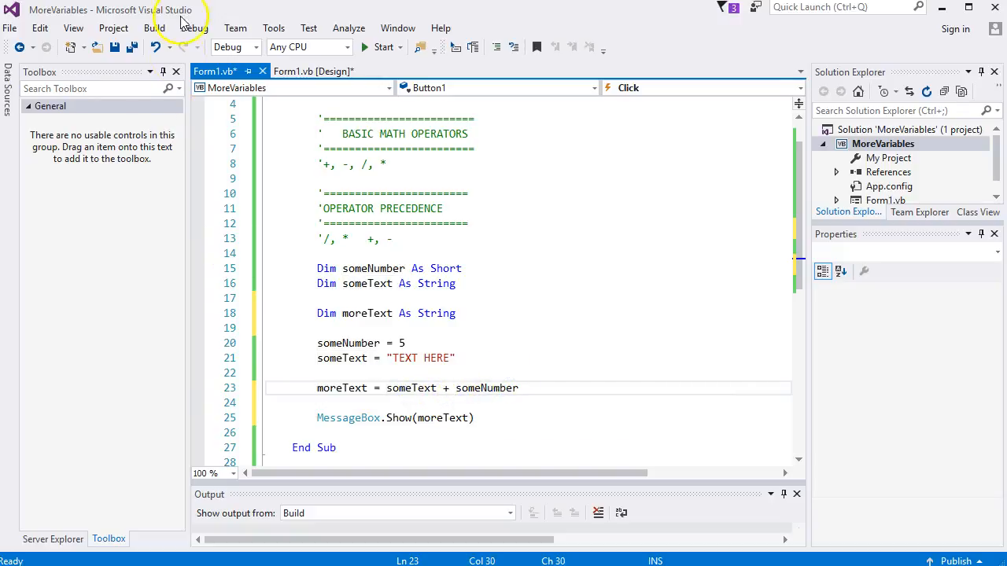
{"action": "left_click", "coordinate": [194, 28]}
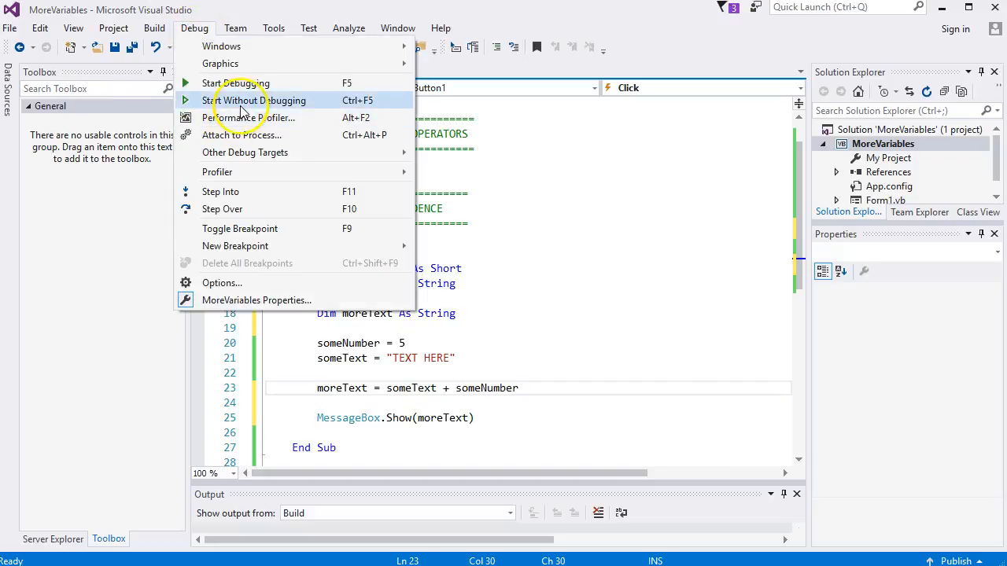
{"action": "left_click", "coordinate": [255, 100]}
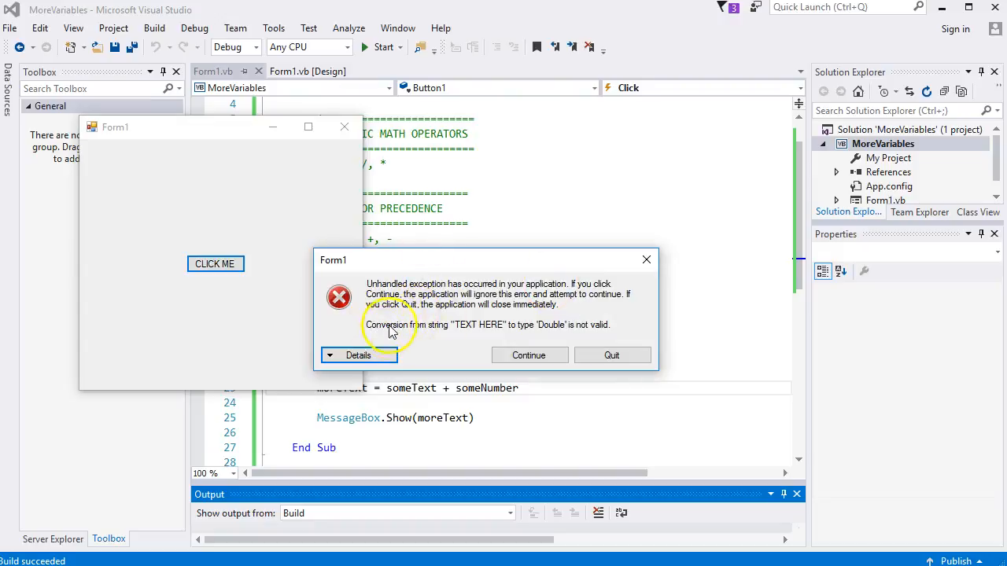
{"action": "left_click", "coordinate": [611, 354]}
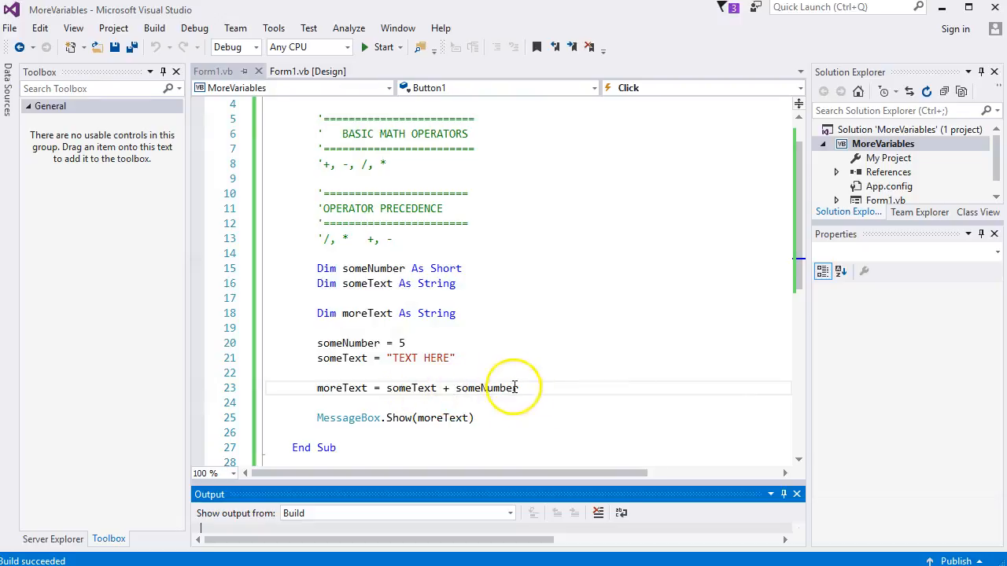
Use someNumber.ToString() in the assignment, then run the app to confirm 'TEXT HERE5' appears.
{"action": "type", "text": ".ToString("}
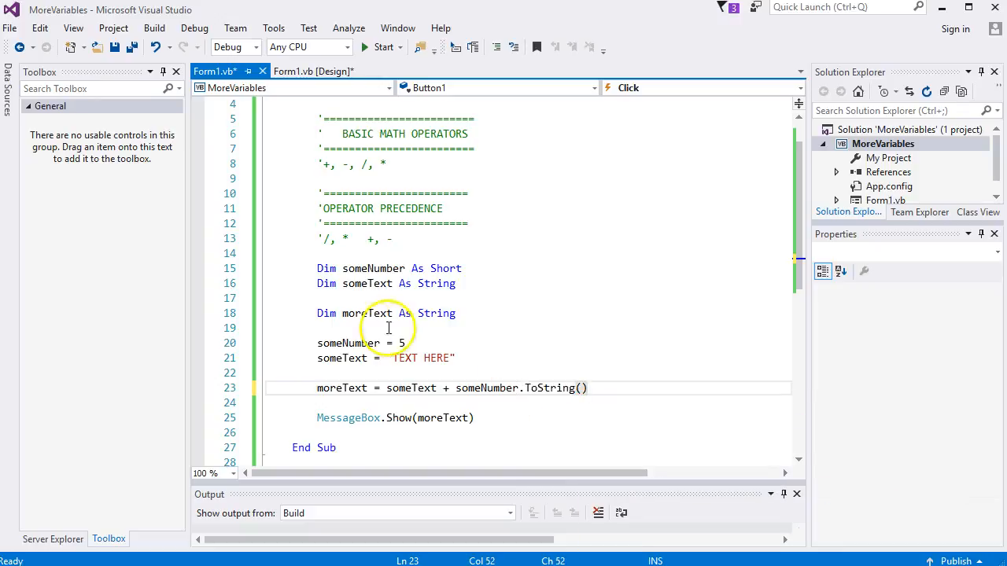
{"action": "left_click", "coordinate": [195, 28]}
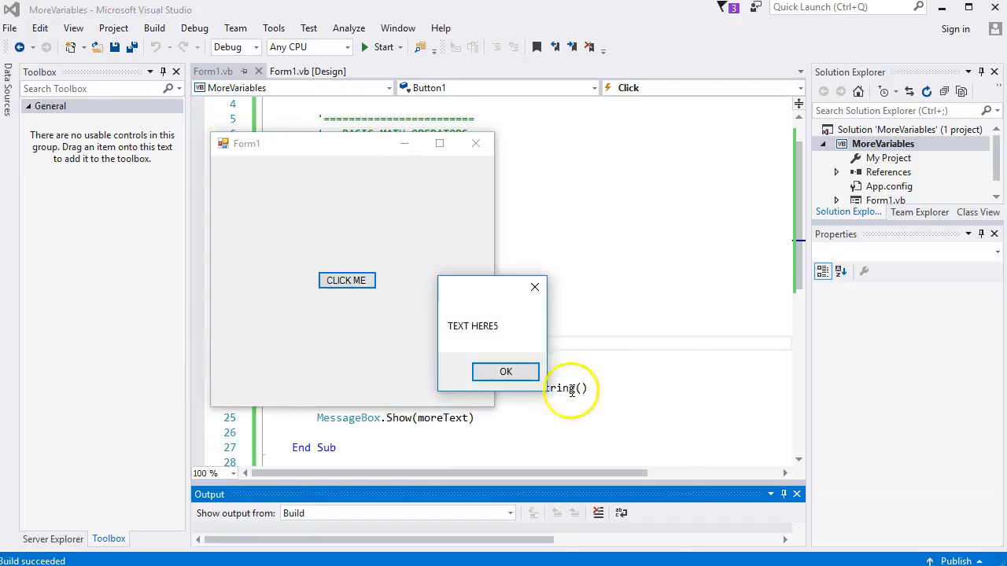
{"action": "left_click", "coordinate": [506, 371]}
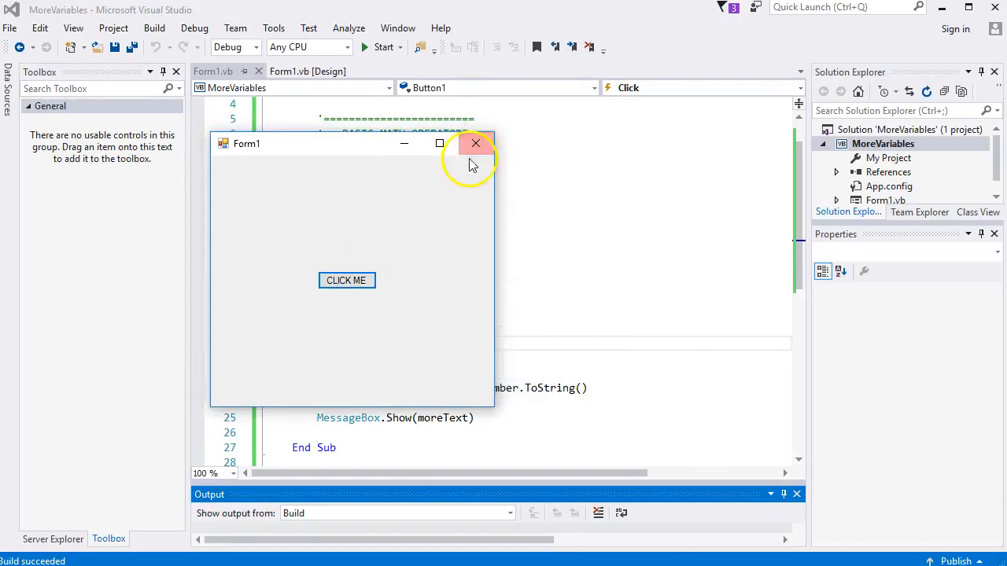
{"action": "left_click", "coordinate": [475, 143]}
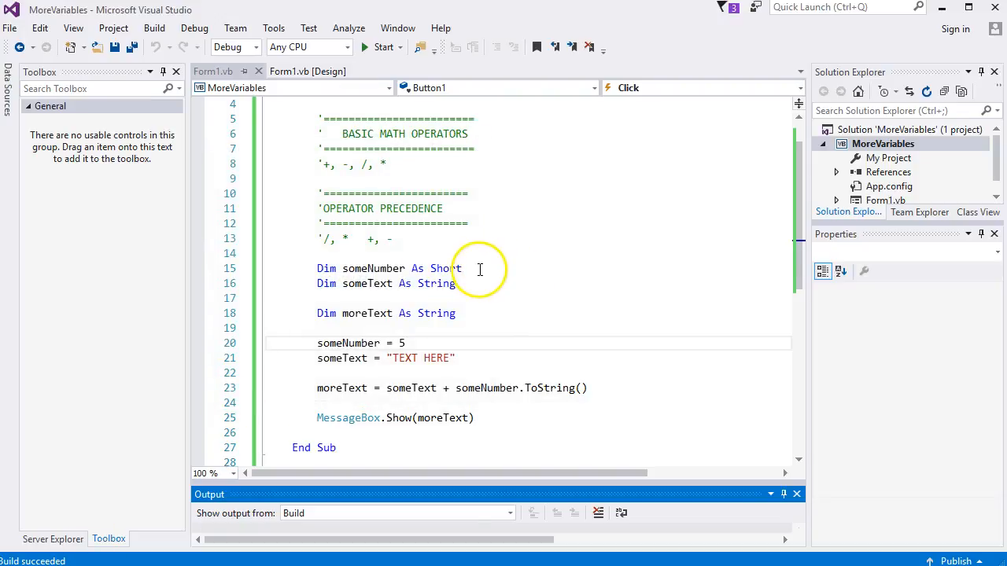
{"action": "left_click", "coordinate": [463, 268]}
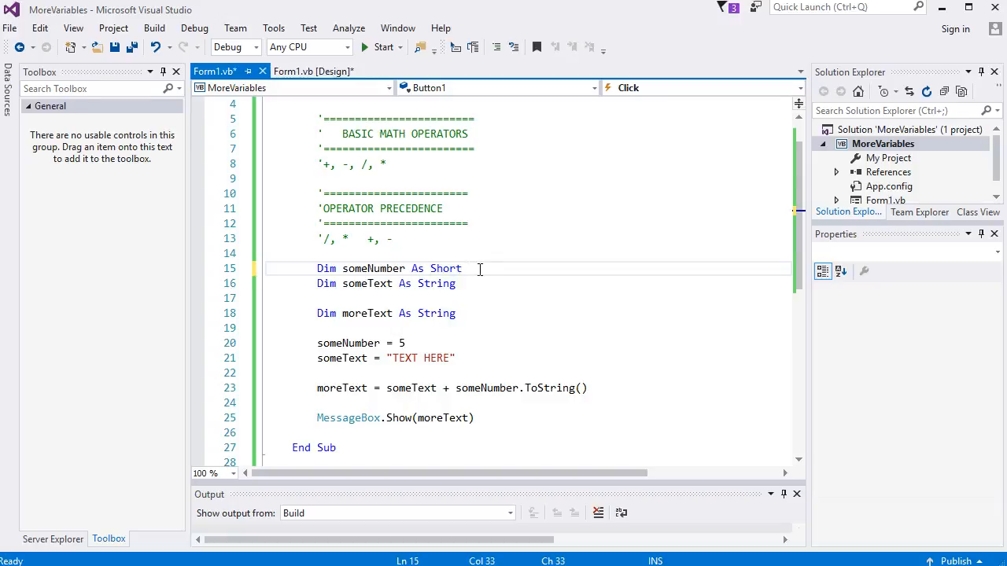
{"action": "type", "text": "= 10"}
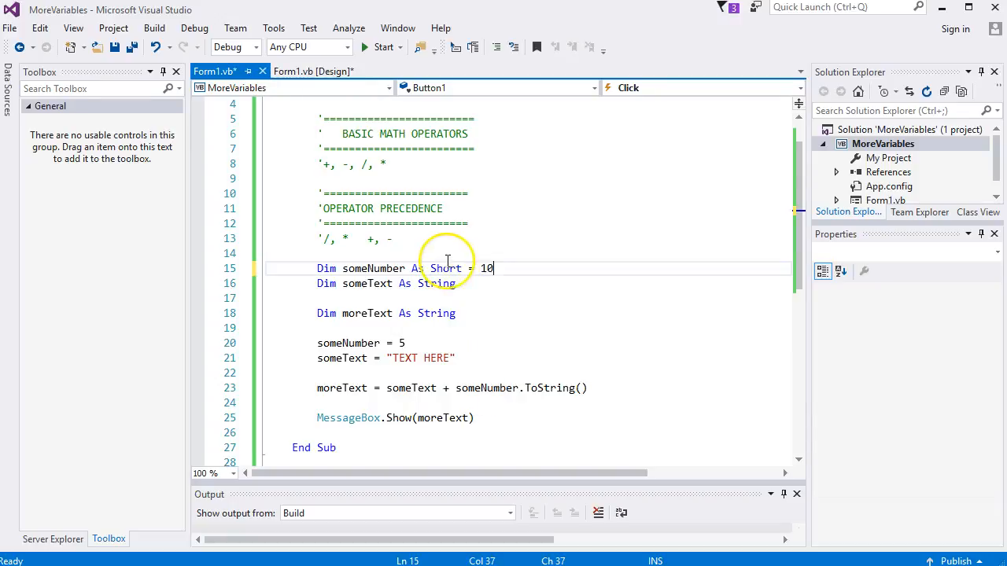
{"action": "key", "text": "BackSpace"}
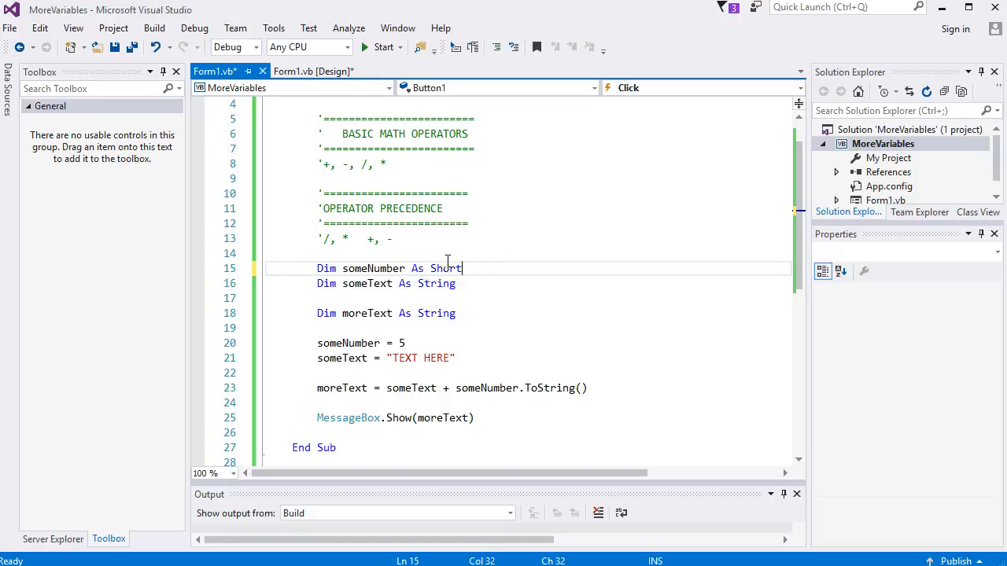
{"action": "type", "text": "="}
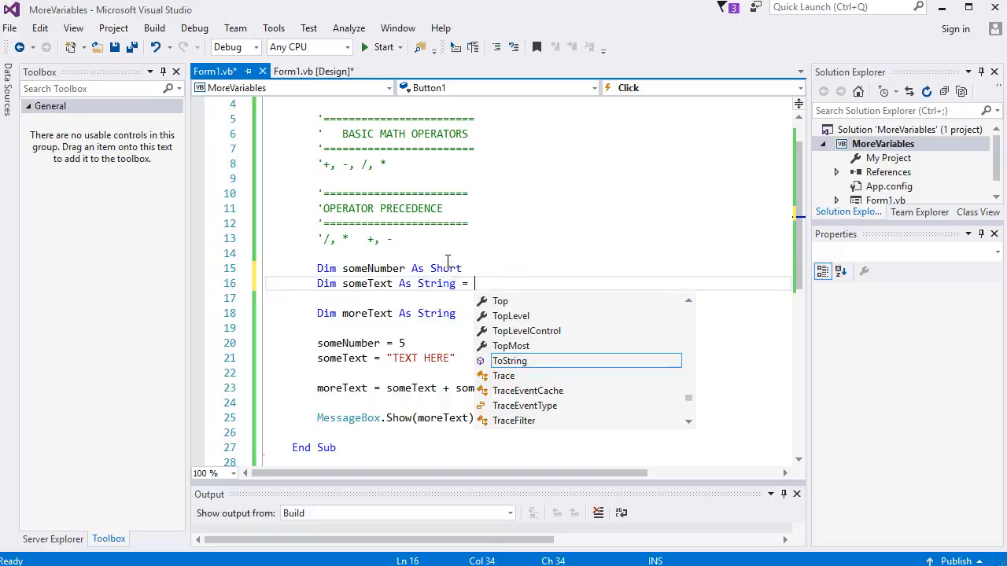
{"action": "type", "text": "\"text\""}
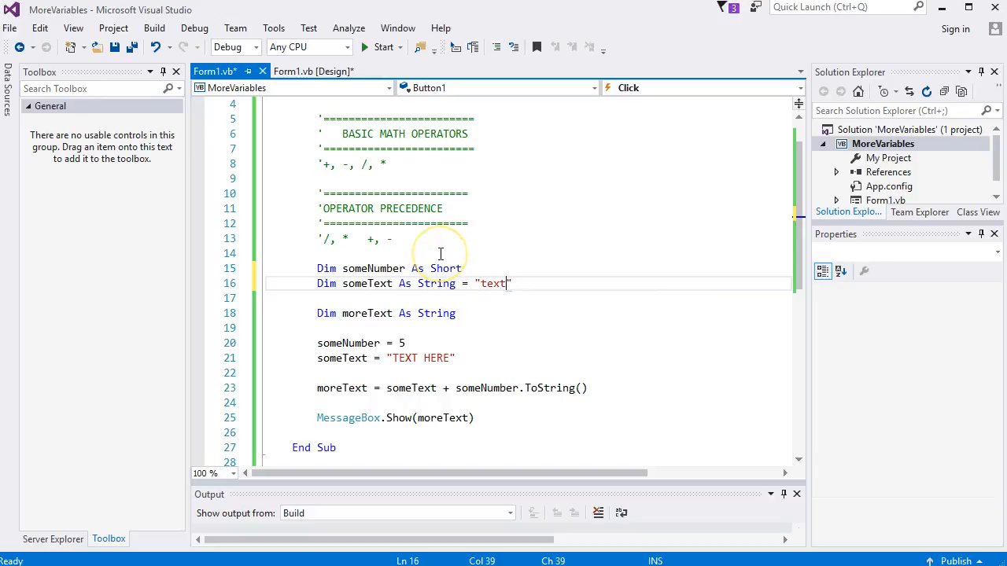
{"action": "key", "text": "Backspace"}
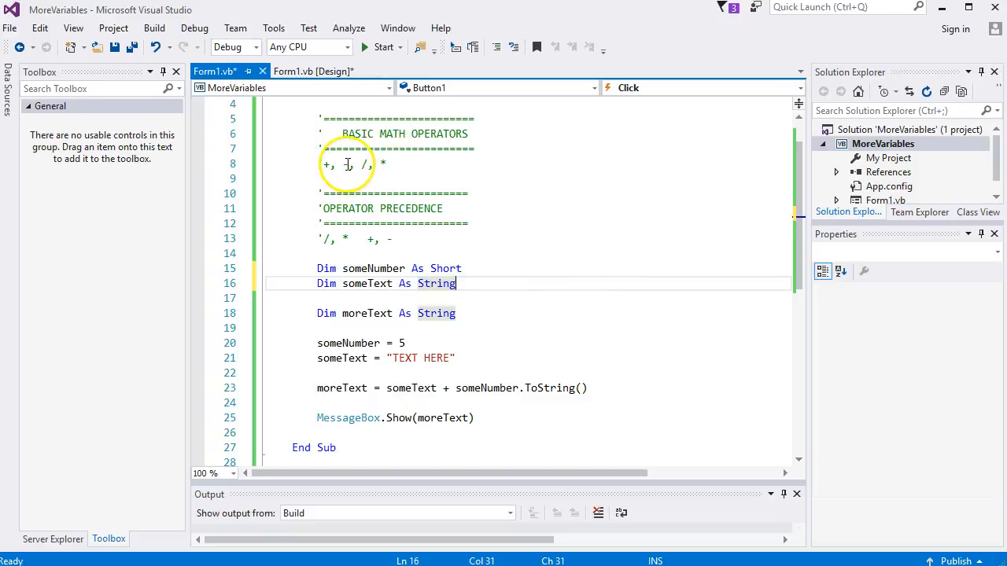
{"action": "left_click", "coordinate": [362, 163]}
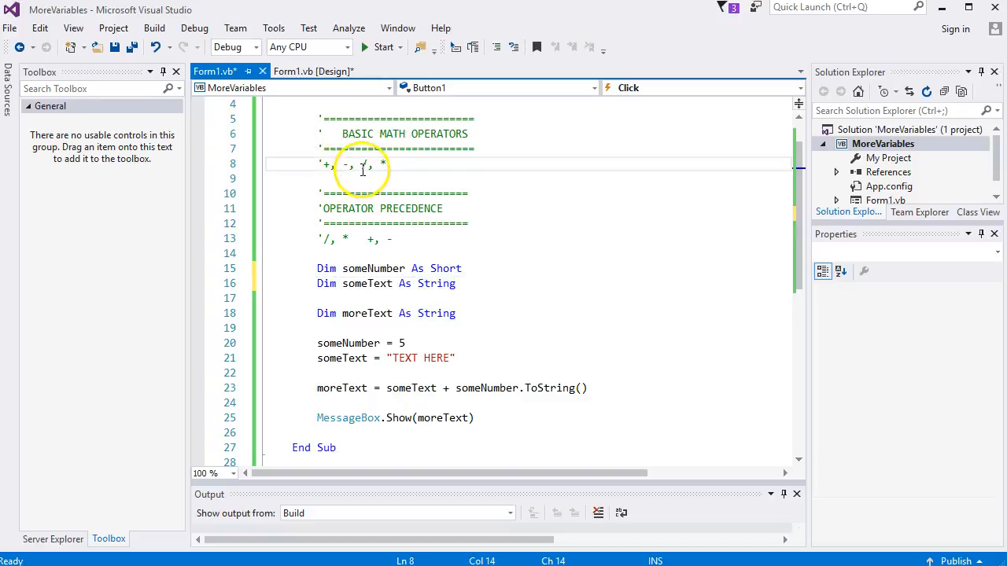